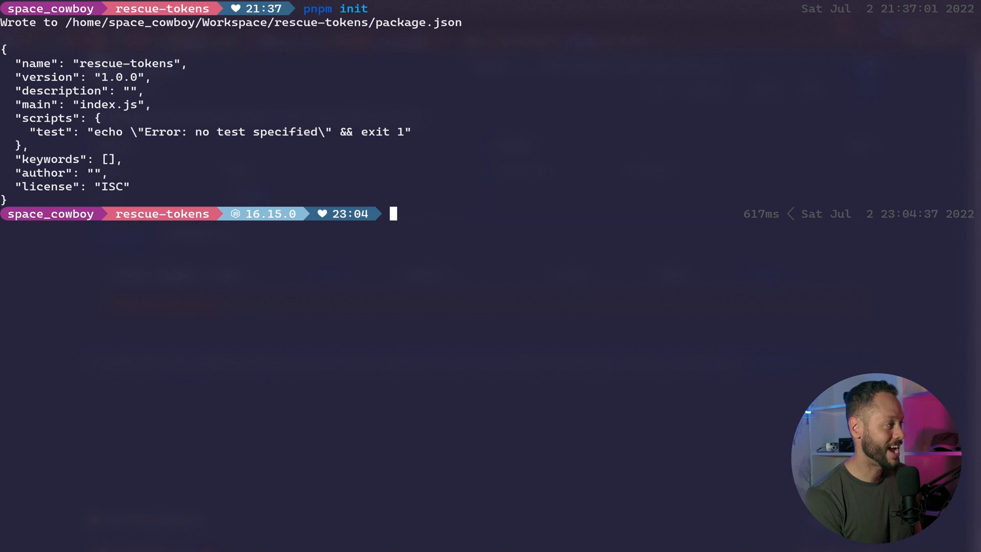
{"action": "type", "text": "pnpm i ethers @flashbots/ethers-provider-bundle @types/node"}
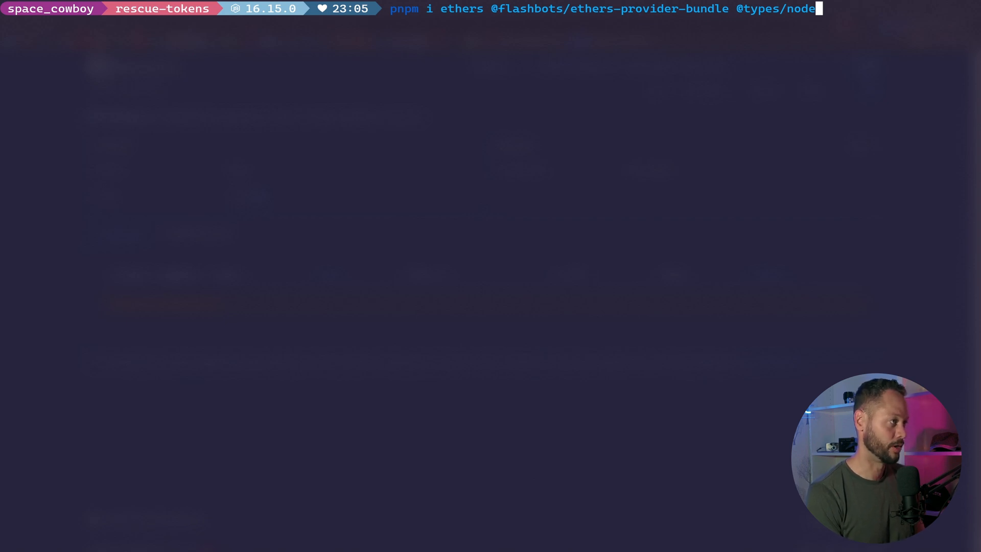
{"action": "type", "text": "tsc --init"}
{"action": "type", "text": ":e index"}
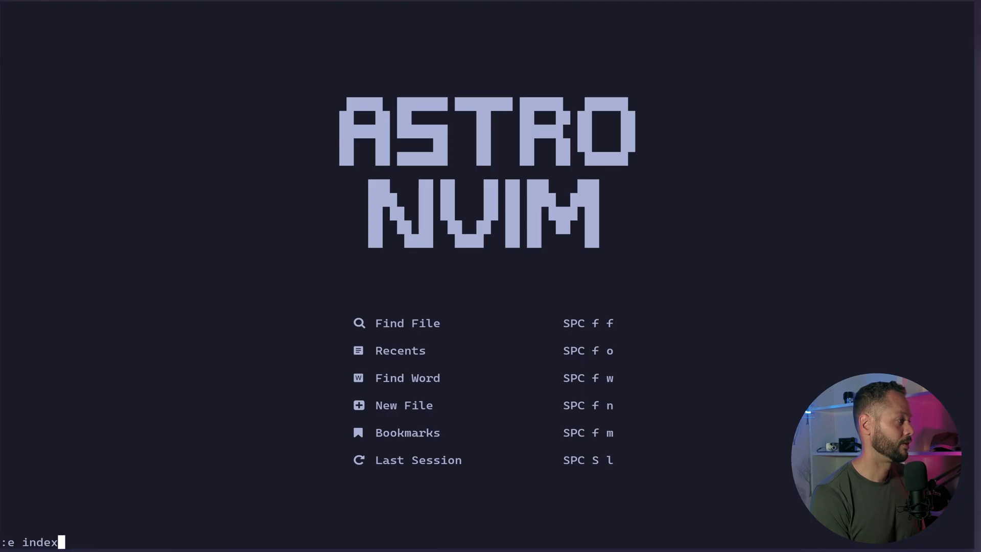
- Create index.ts and import ethers, providers, Wallet, utils and Transaction from "ethers"
{"action": "key", "text": "Return"}
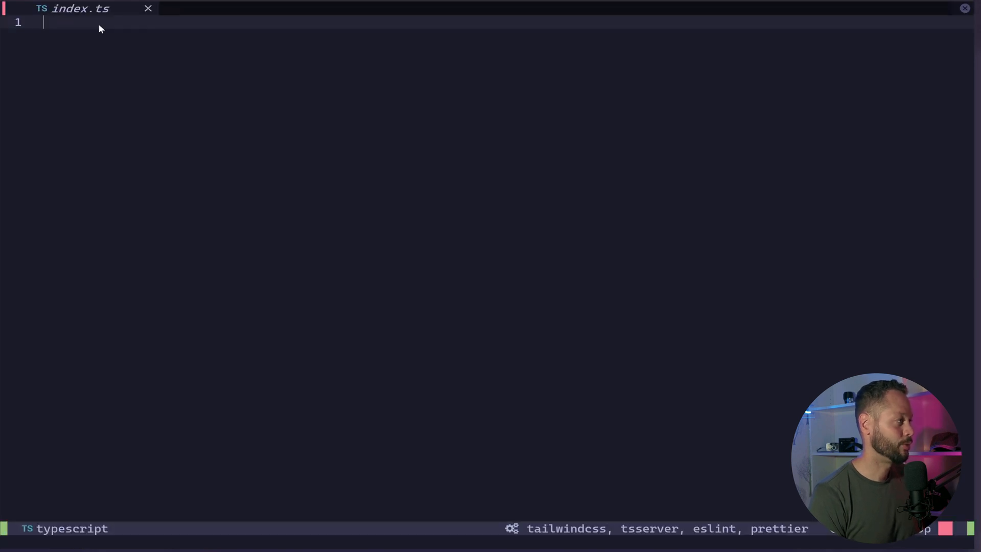
{"action": "type", "text": "import { ethers, providers, Wallet, utils, Transaction } from \"ethers\";"}
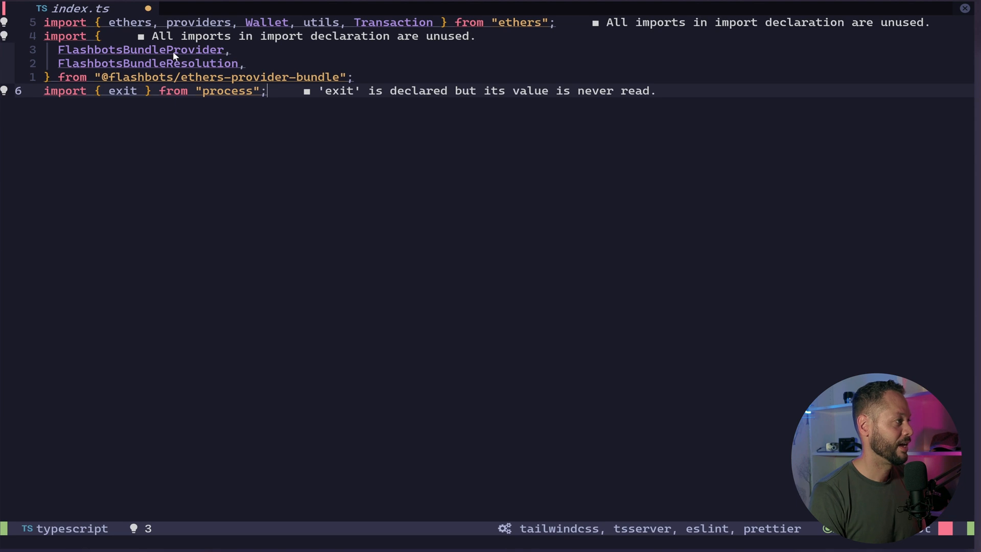
{"action": "mouse_move", "coordinate": [229, 73]}
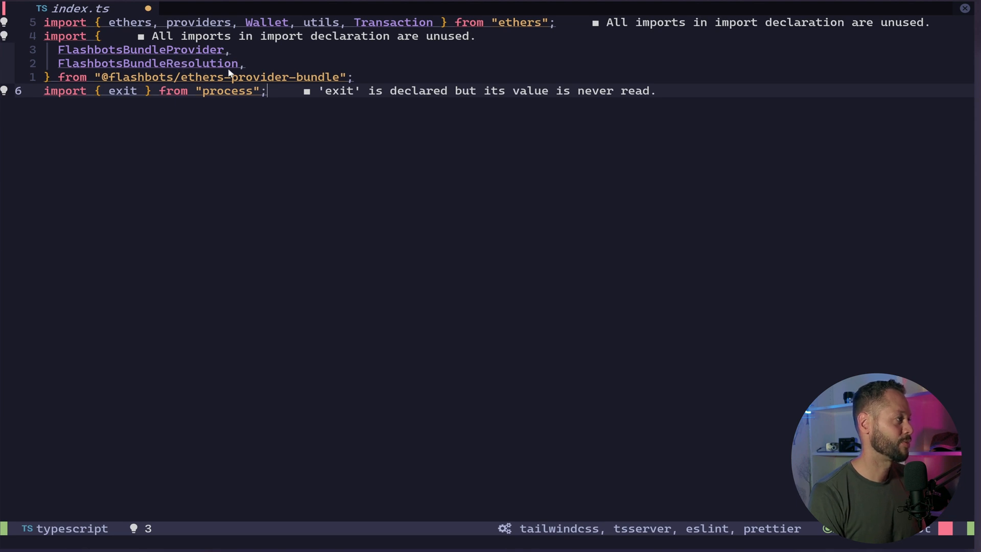
{"action": "mouse_move", "coordinate": [202, 98]}
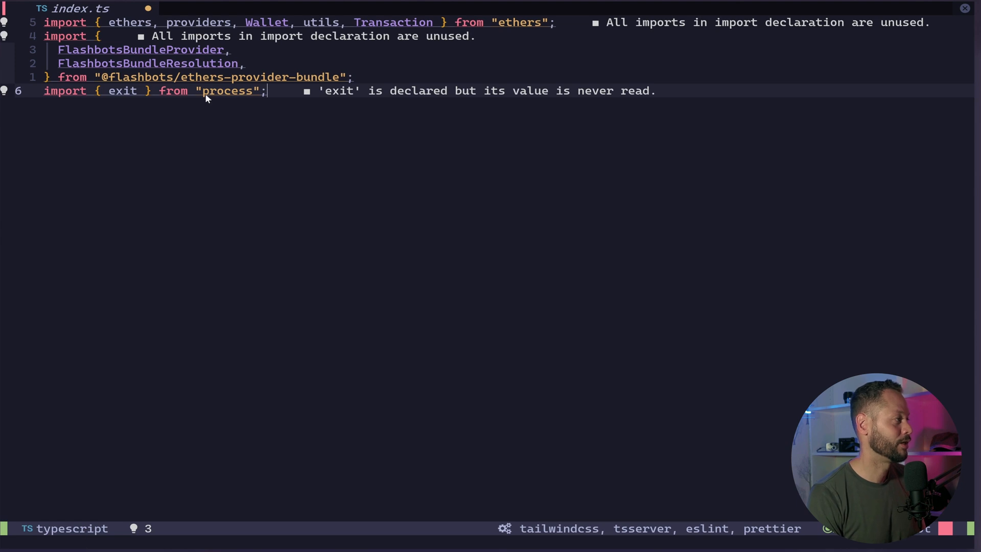
{"action": "mouse_move", "coordinate": [278, 94]}
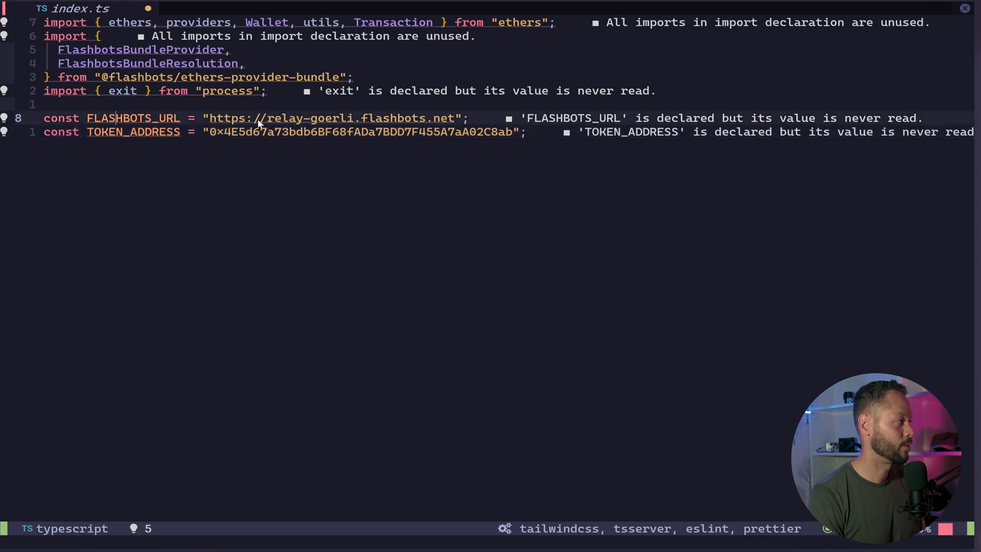
{"action": "mouse_move", "coordinate": [290, 125]}
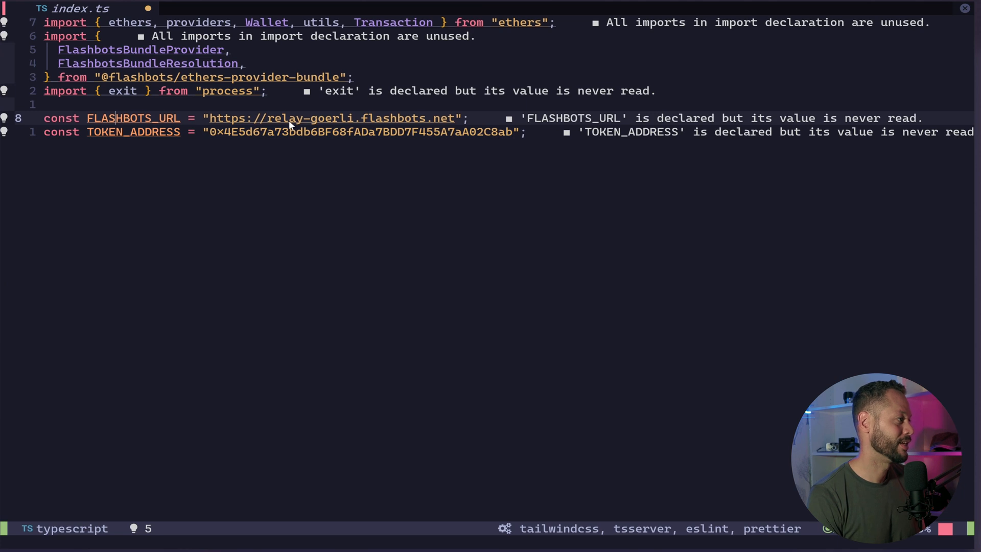
{"action": "mouse_move", "coordinate": [300, 195]}
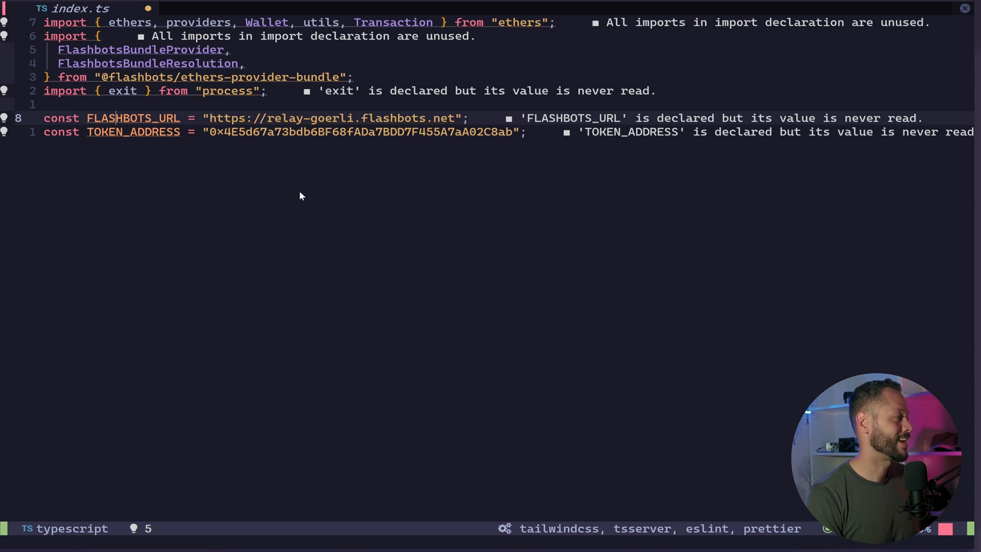
{"action": "mouse_move", "coordinate": [299, 118]}
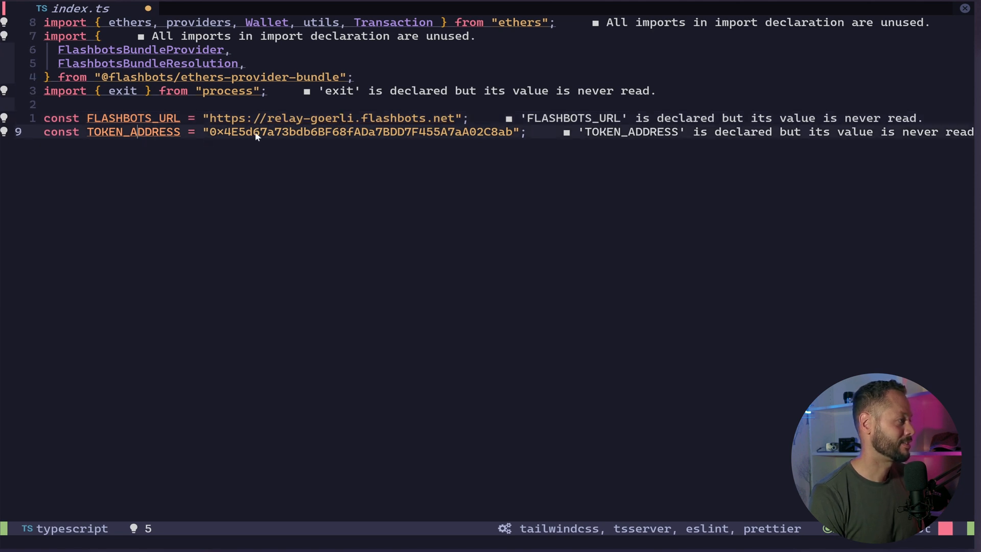
{"action": "mouse_move", "coordinate": [324, 139]}
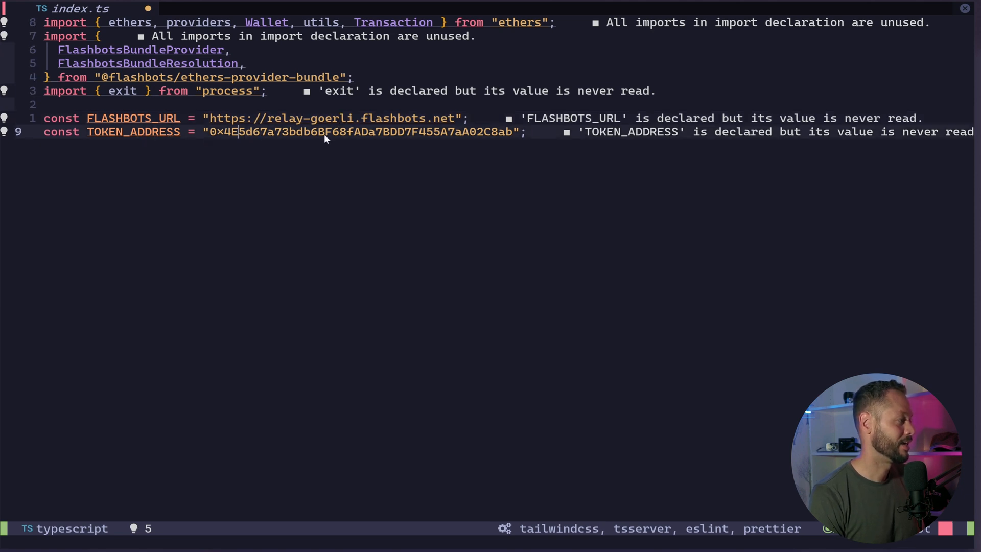
{"action": "mouse_move", "coordinate": [418, 139]}
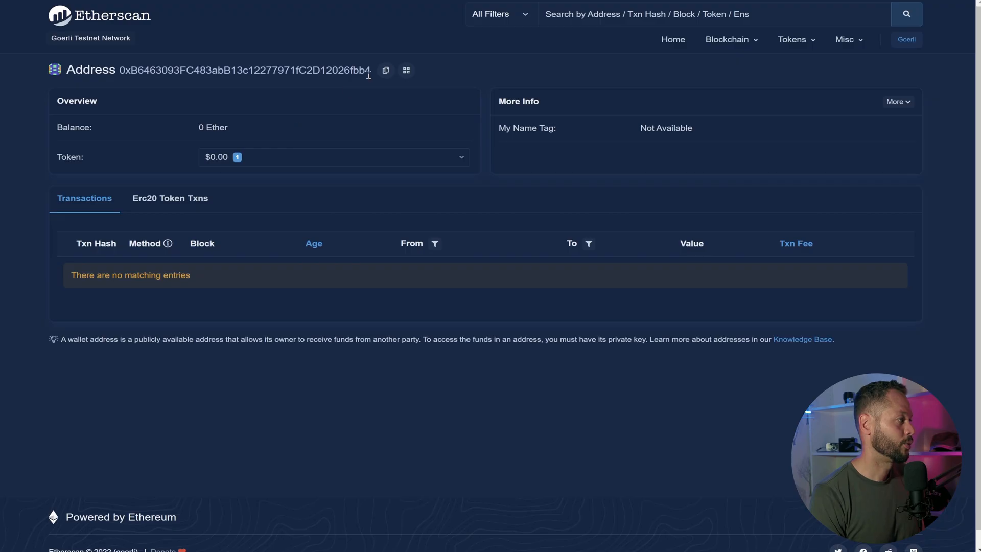
- Highlight the address's zero Ether balance on Etherscan
{"action": "double_click", "coordinate": [244, 70]}
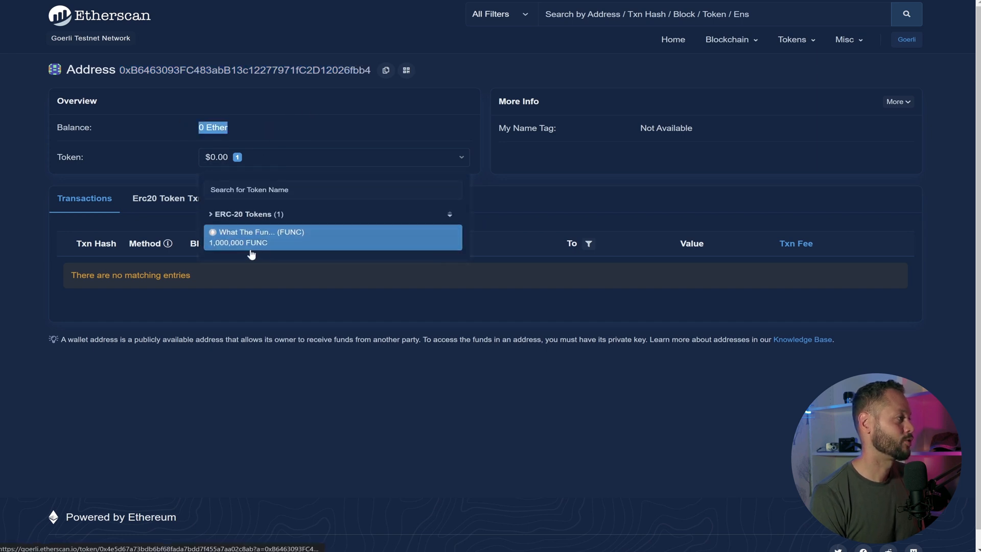
{"action": "mouse_move", "coordinate": [285, 243]}
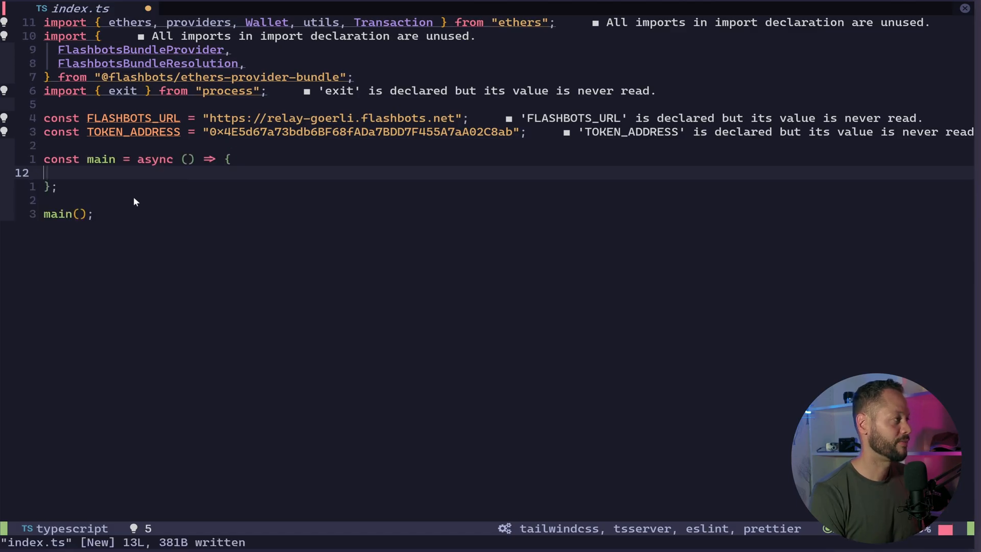
{"action": "mouse_move", "coordinate": [62, 217]}
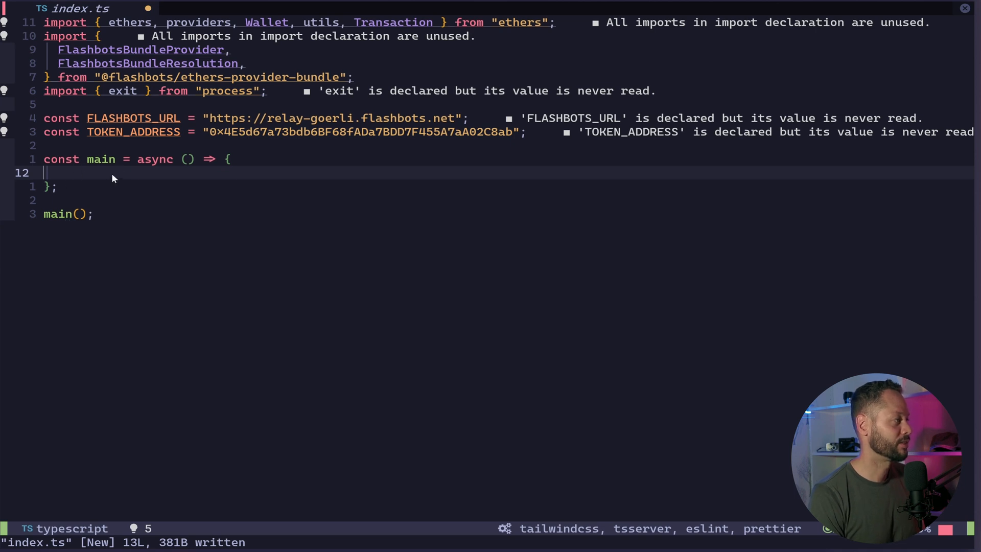
{"action": "mouse_move", "coordinate": [105, 181]}
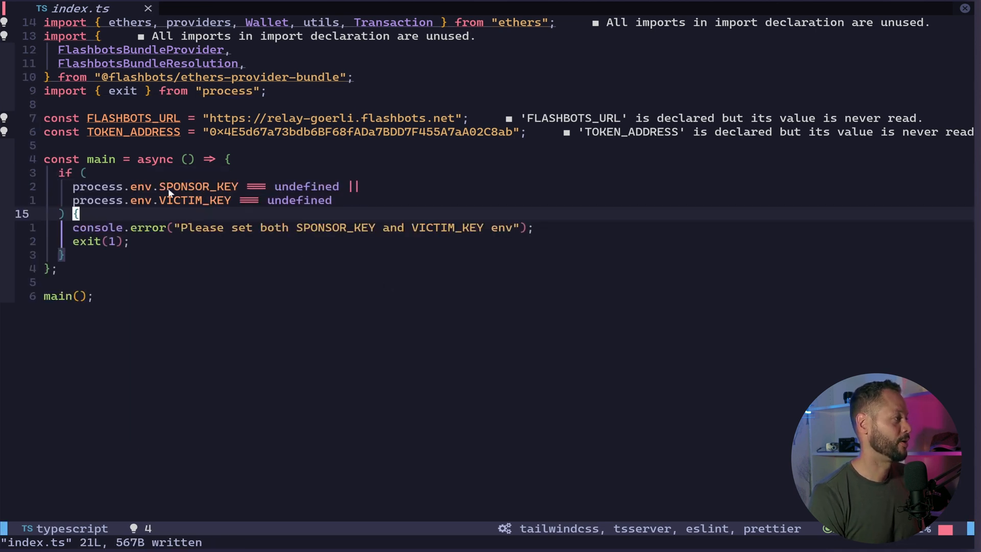
{"action": "mouse_move", "coordinate": [226, 188]}
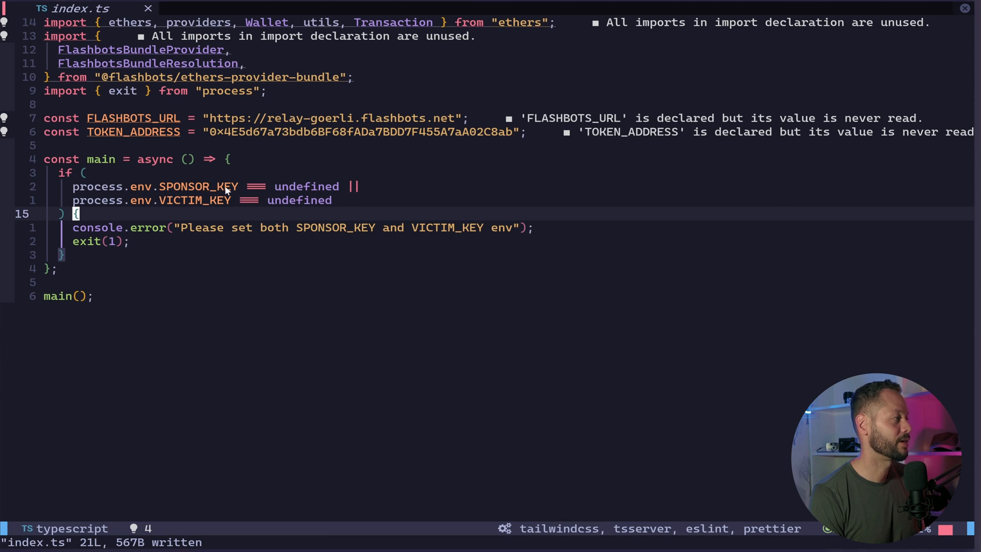
{"action": "mouse_move", "coordinate": [167, 207]}
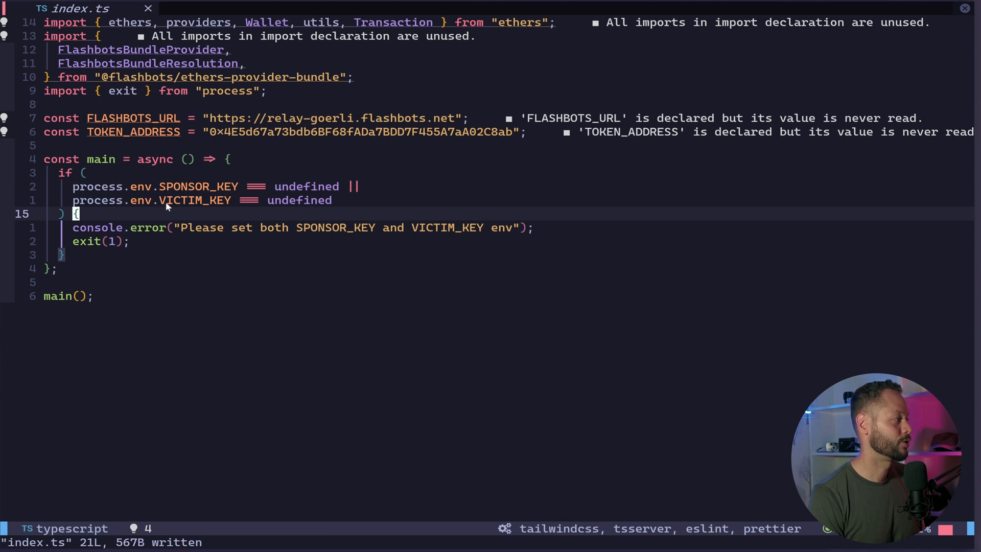
{"action": "mouse_move", "coordinate": [194, 193]}
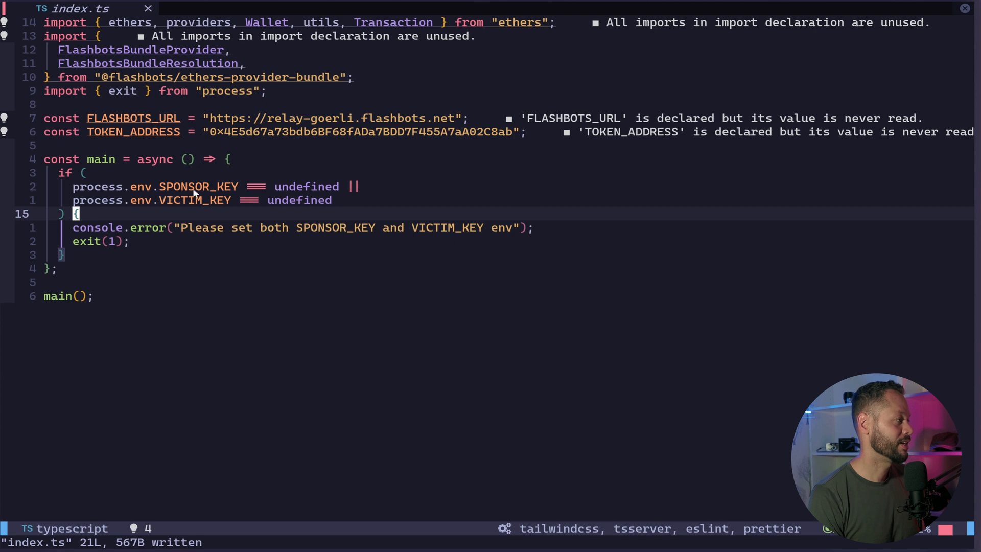
{"action": "mouse_move", "coordinate": [237, 190]}
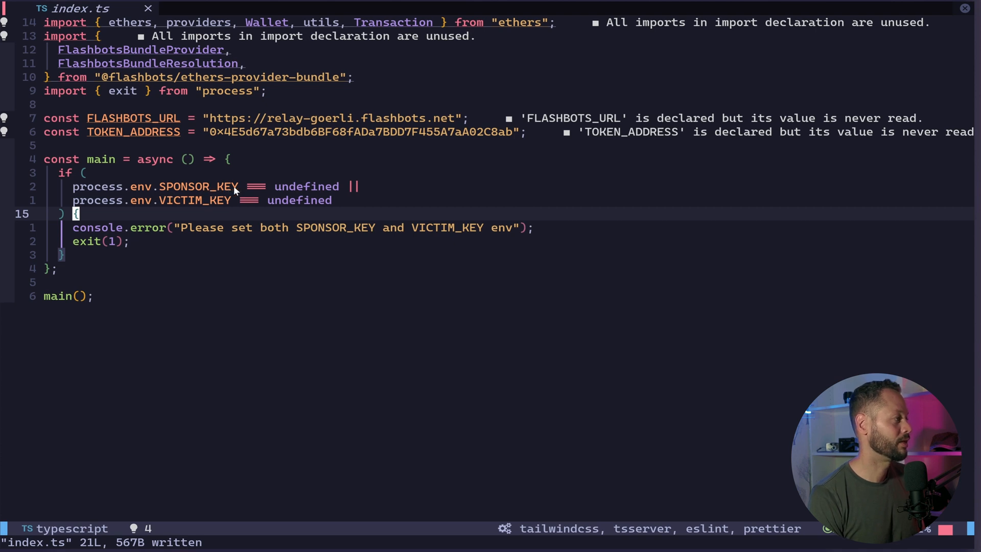
{"action": "mouse_move", "coordinate": [167, 212]}
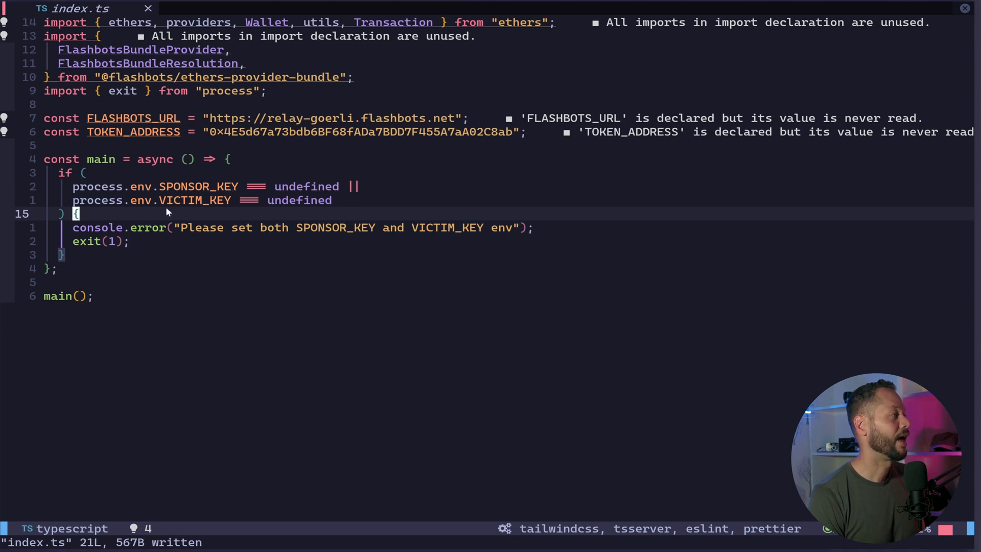
{"action": "mouse_move", "coordinate": [203, 200]}
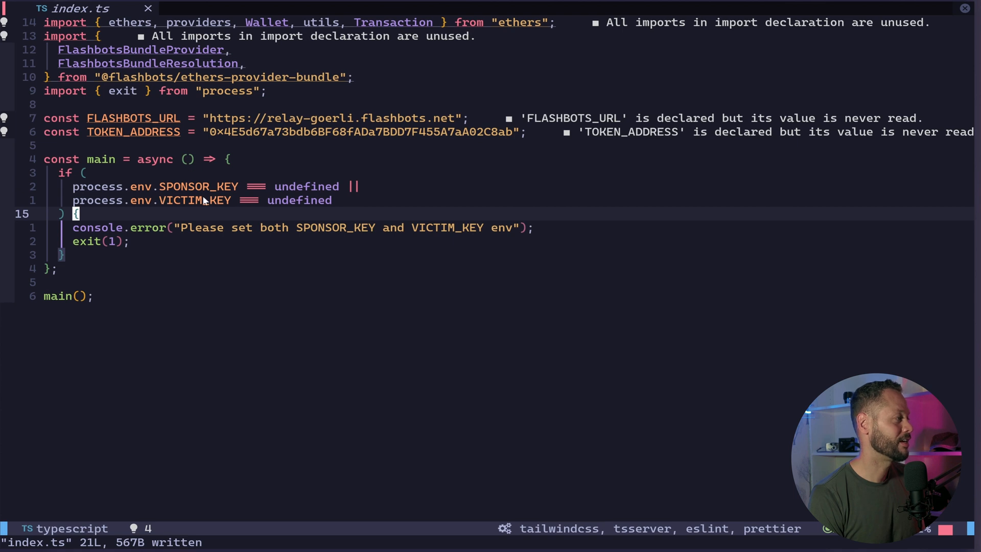
{"action": "mouse_move", "coordinate": [219, 207]}
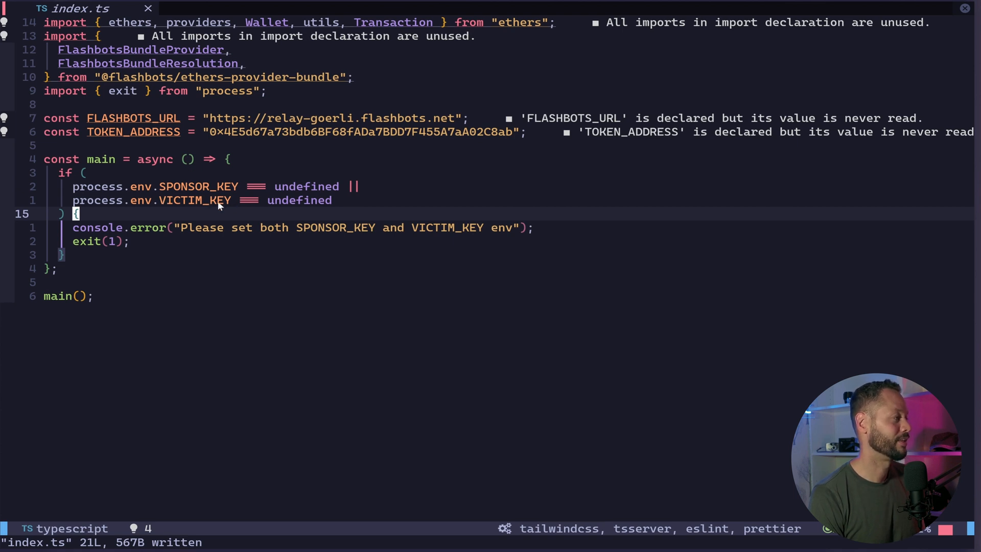
{"action": "mouse_move", "coordinate": [214, 210]}
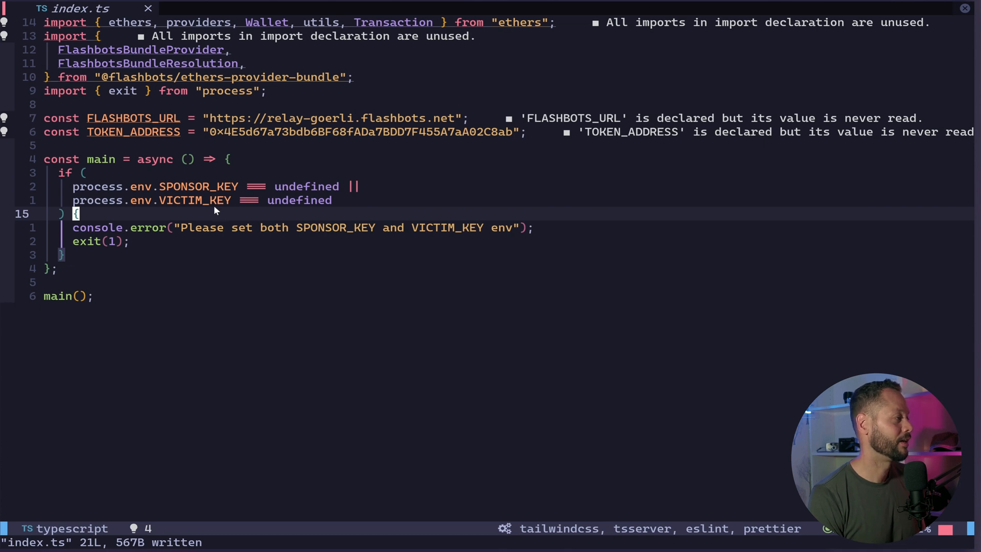
{"action": "mouse_move", "coordinate": [226, 192]}
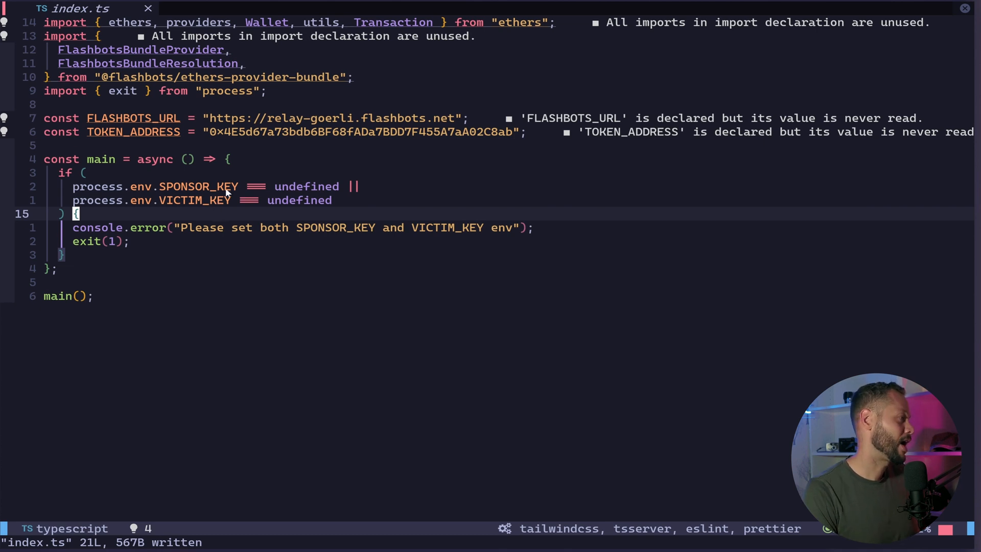
{"action": "mouse_move", "coordinate": [226, 194]}
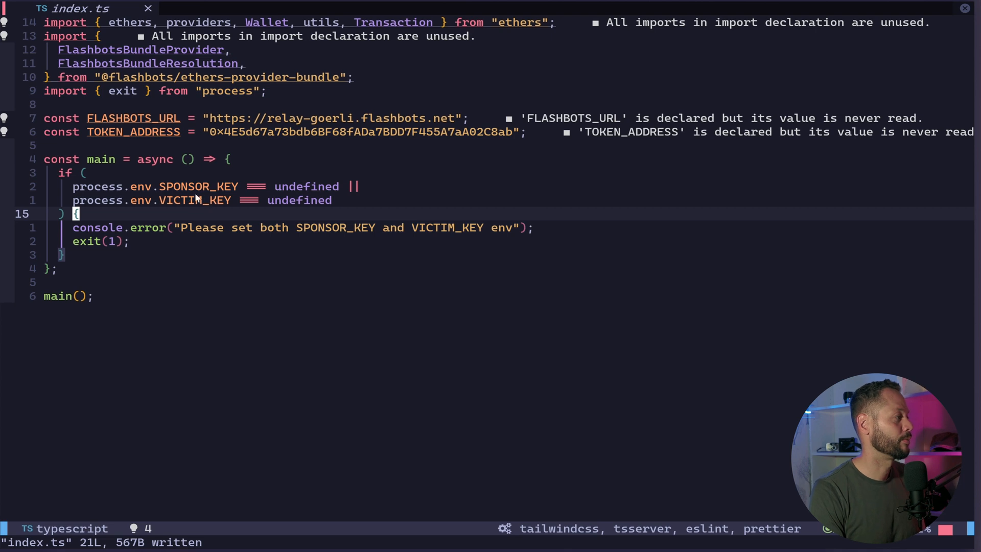
{"action": "mouse_move", "coordinate": [236, 235]}
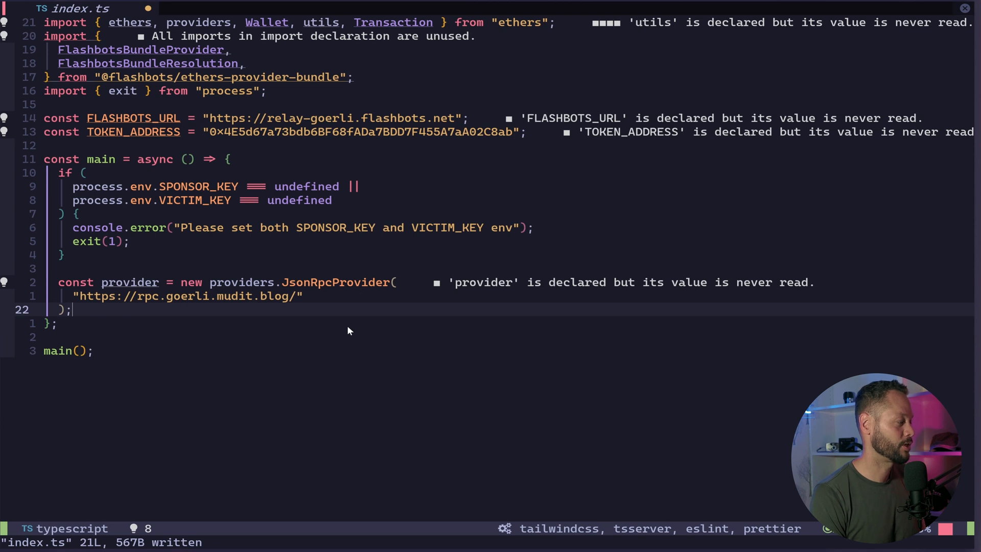
{"action": "mouse_move", "coordinate": [170, 298]}
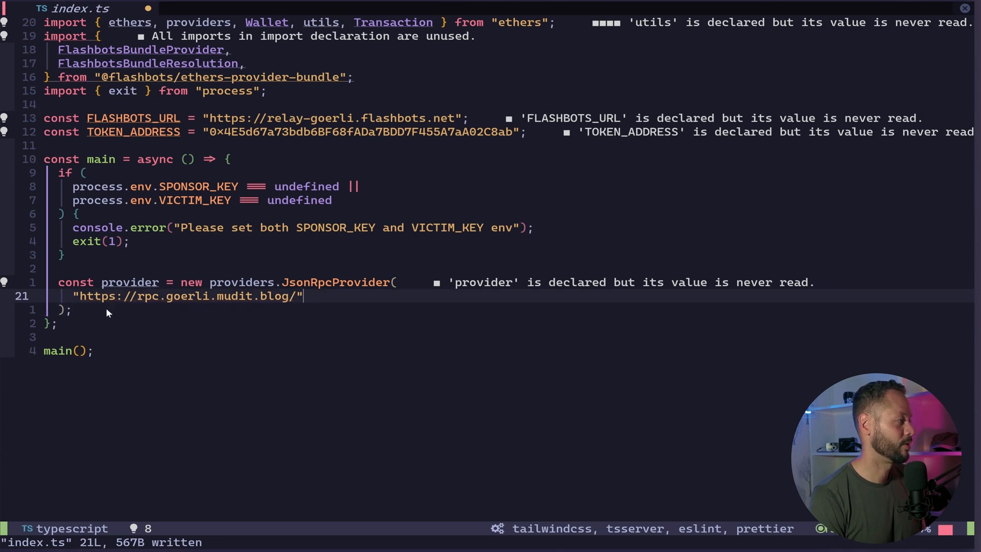
{"action": "type", "text": "const authSigner = Wallet.createRandom();"}
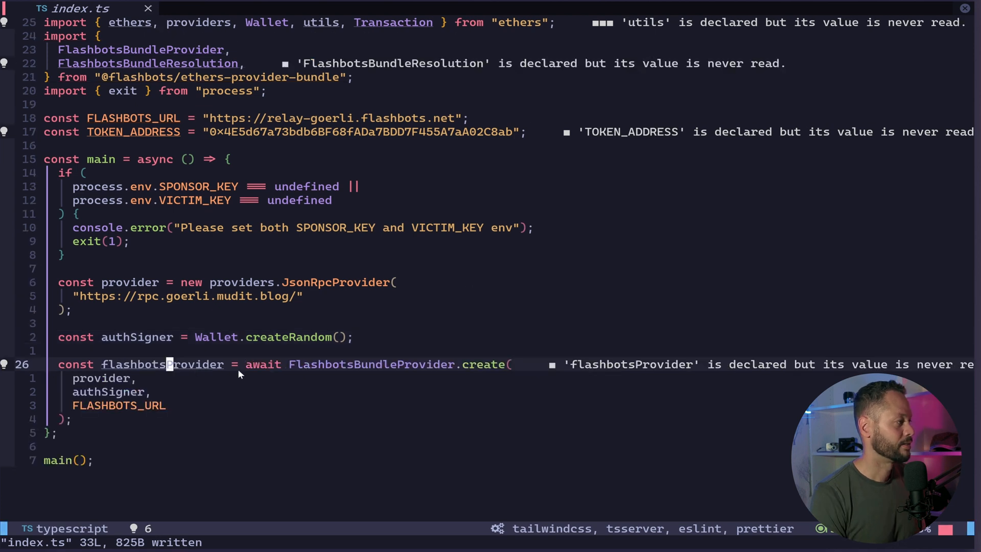
{"action": "mouse_move", "coordinate": [241, 383]}
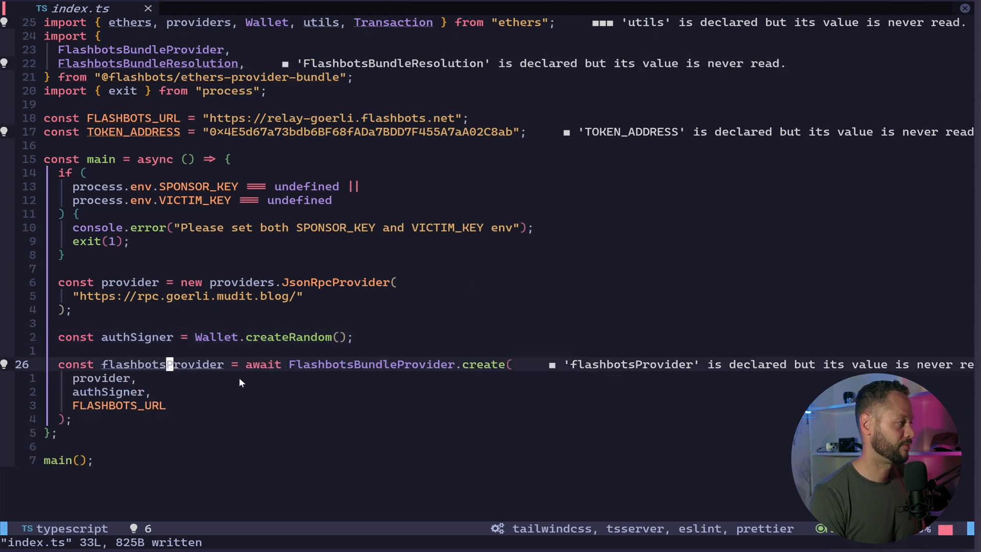
{"action": "mouse_move", "coordinate": [294, 369]}
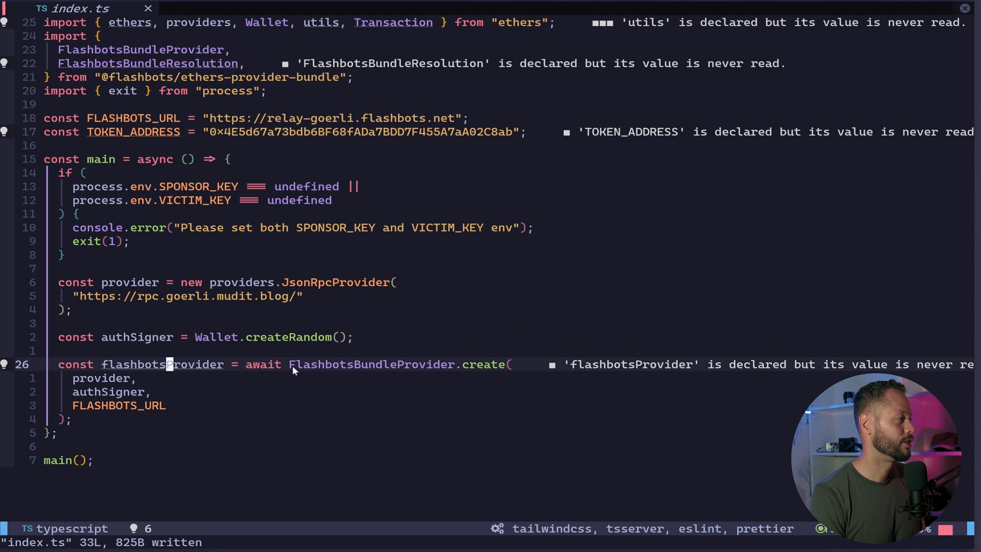
{"action": "mouse_move", "coordinate": [344, 367]}
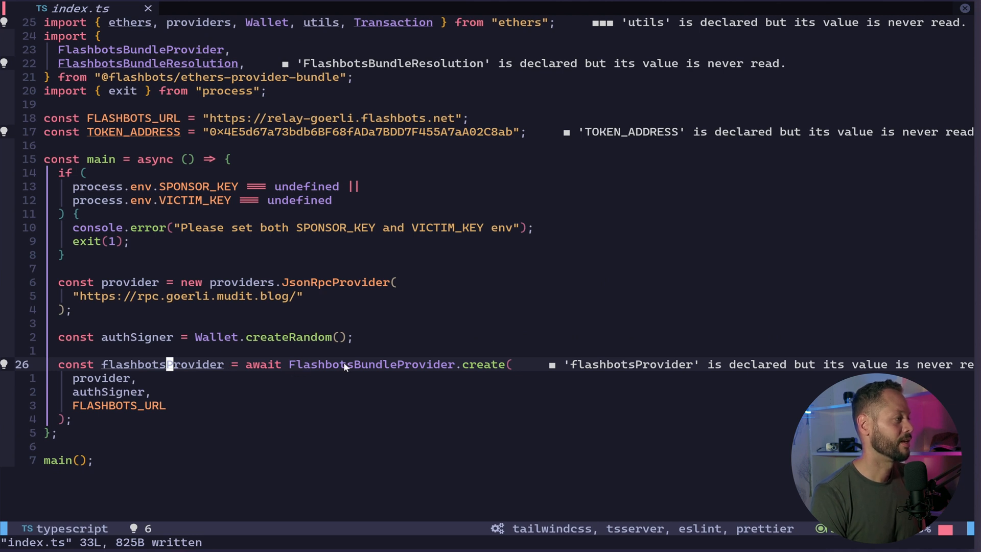
{"action": "mouse_move", "coordinate": [470, 368]}
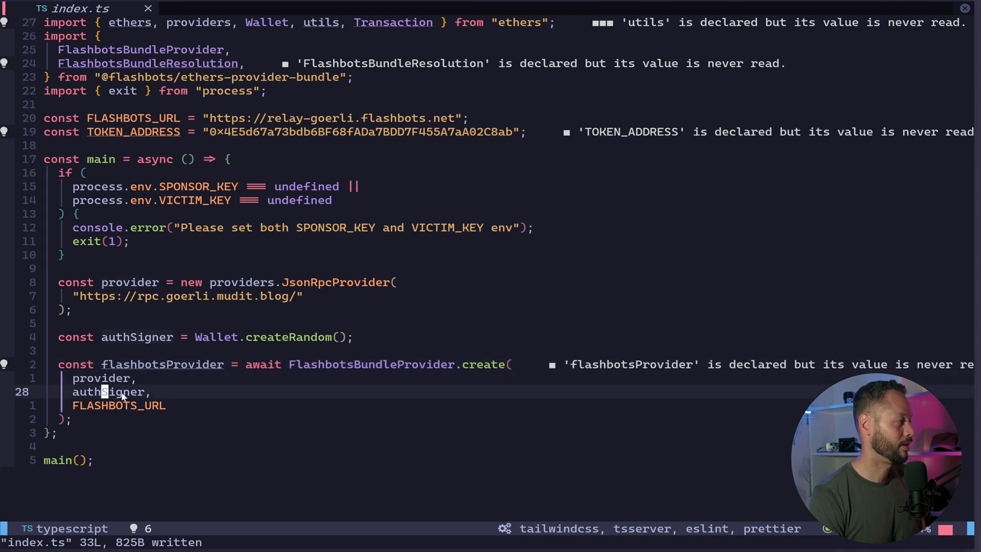
{"action": "mouse_move", "coordinate": [137, 409]}
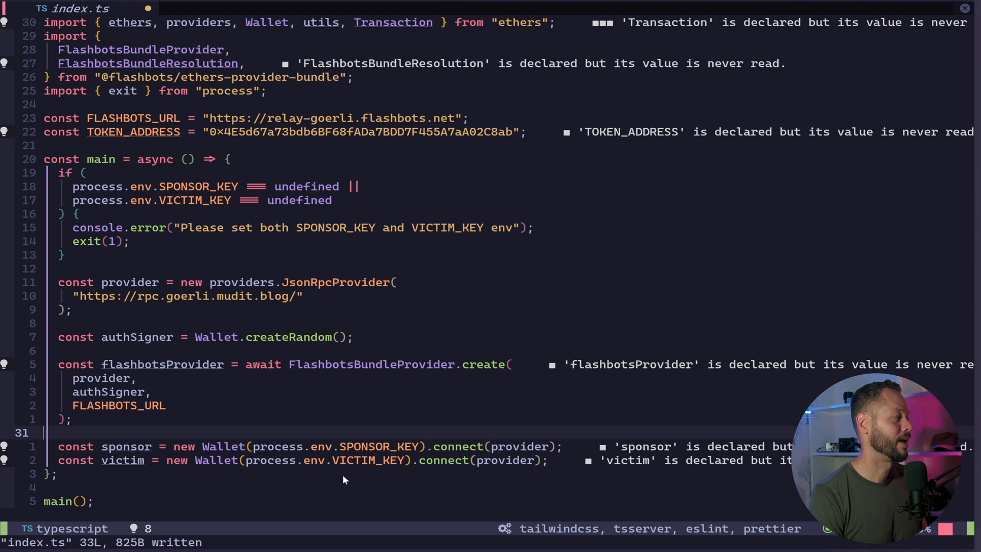
{"action": "mouse_move", "coordinate": [394, 452]}
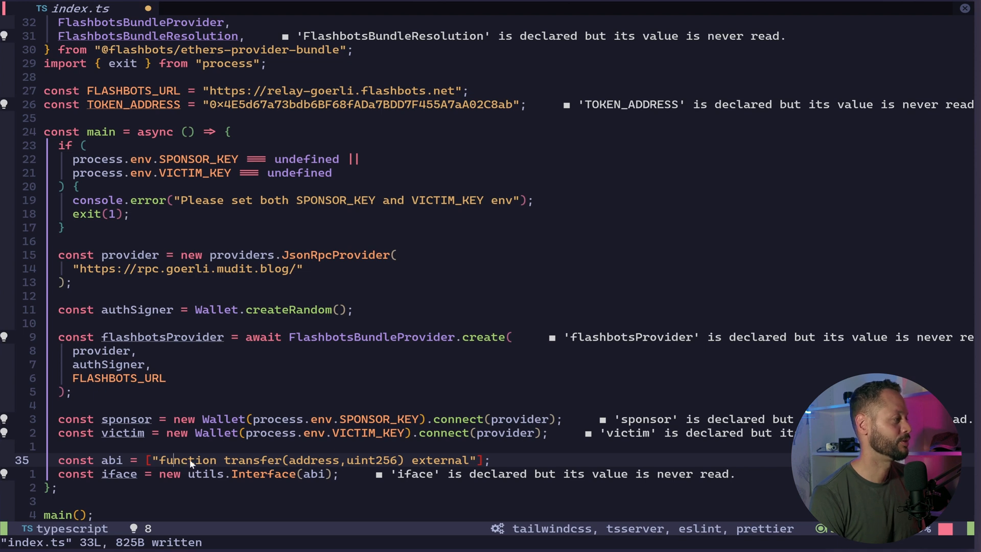
{"action": "mouse_move", "coordinate": [220, 463]}
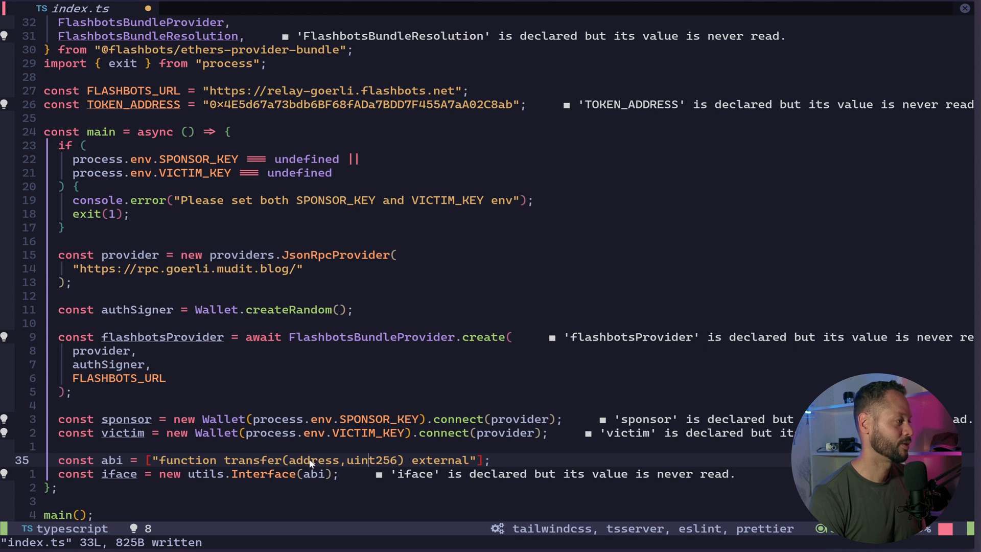
{"action": "mouse_move", "coordinate": [373, 463]}
{"action": "type", "text": "provider.on(\"block\", async (blockNumber) => {"}
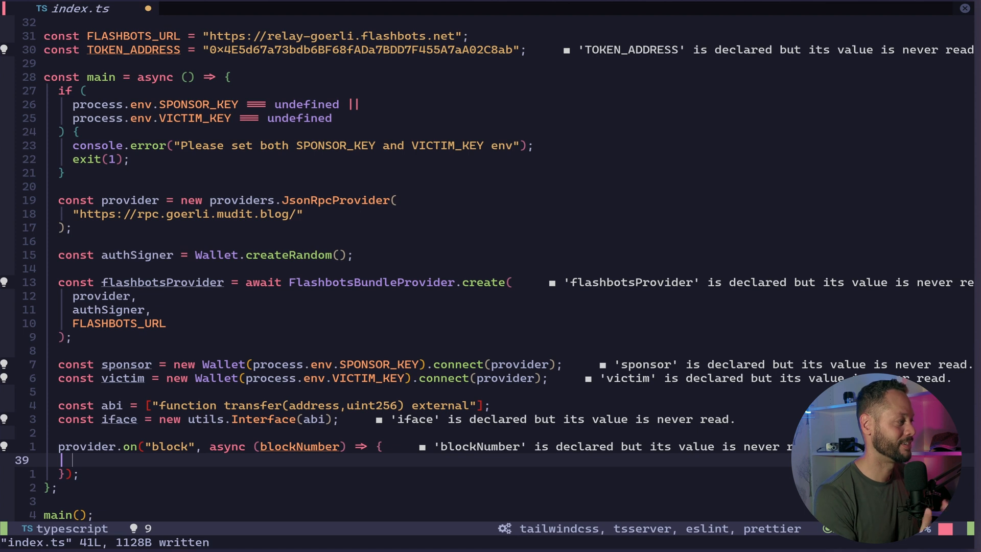
- Log blockNumber, set targetBlockNumber to blockNumber + 1, and start awaiting flashbotsProvider.sendBundle
{"action": "type", "text": "console.log(blockNumber);"}
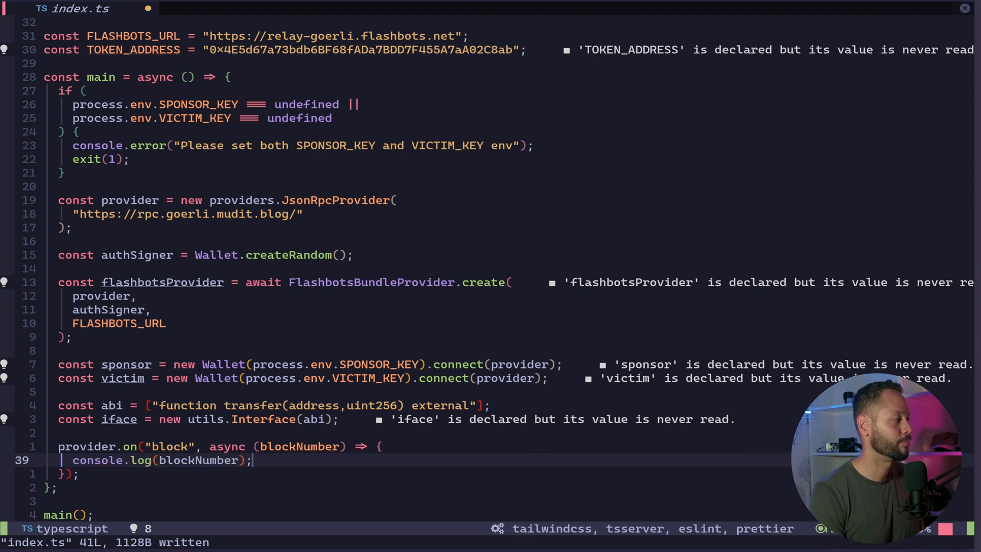
{"action": "type", "text": "const targetBlockNumber = blockNumber + 1;"}
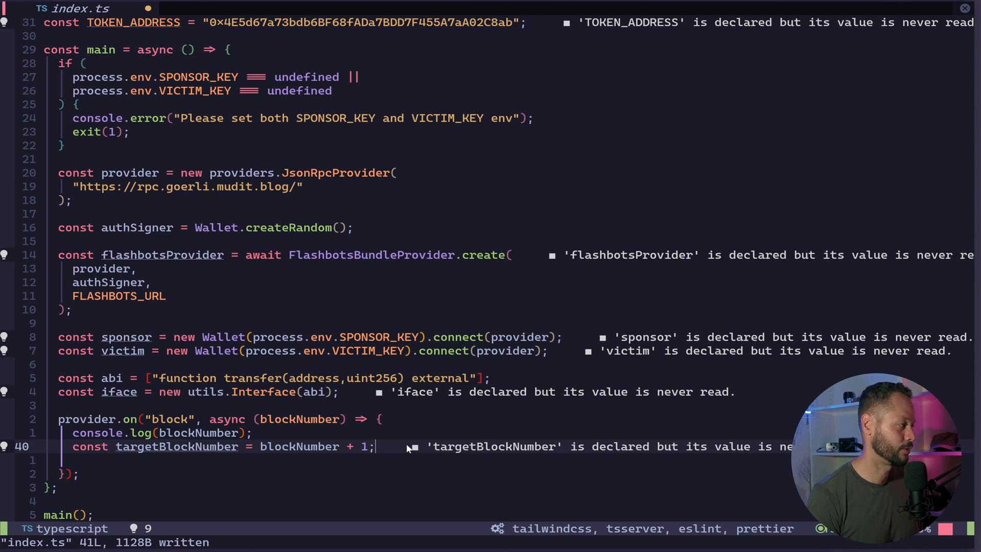
{"action": "type", "text": "const resp = await flashbotsProvider.sendBundle(["}
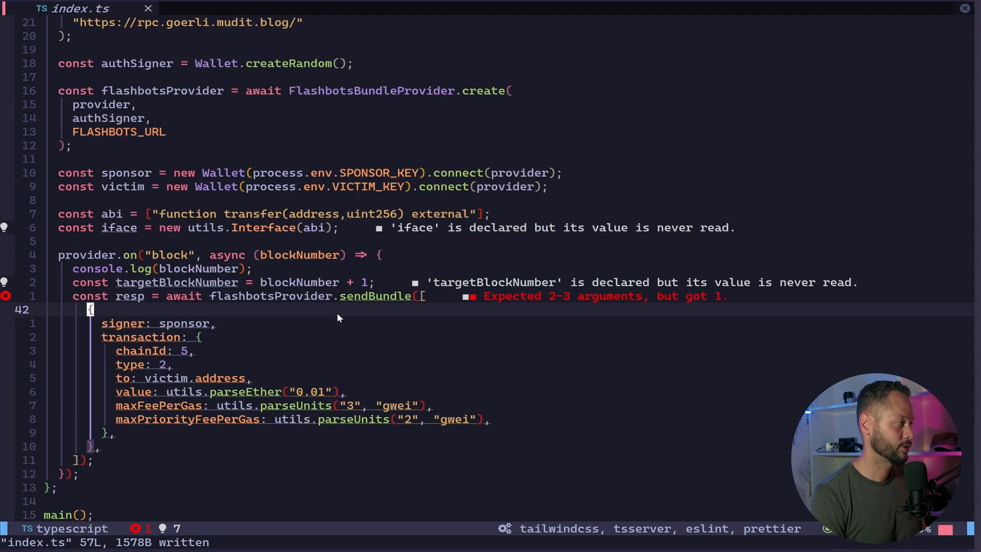
{"action": "mouse_move", "coordinate": [165, 327]}
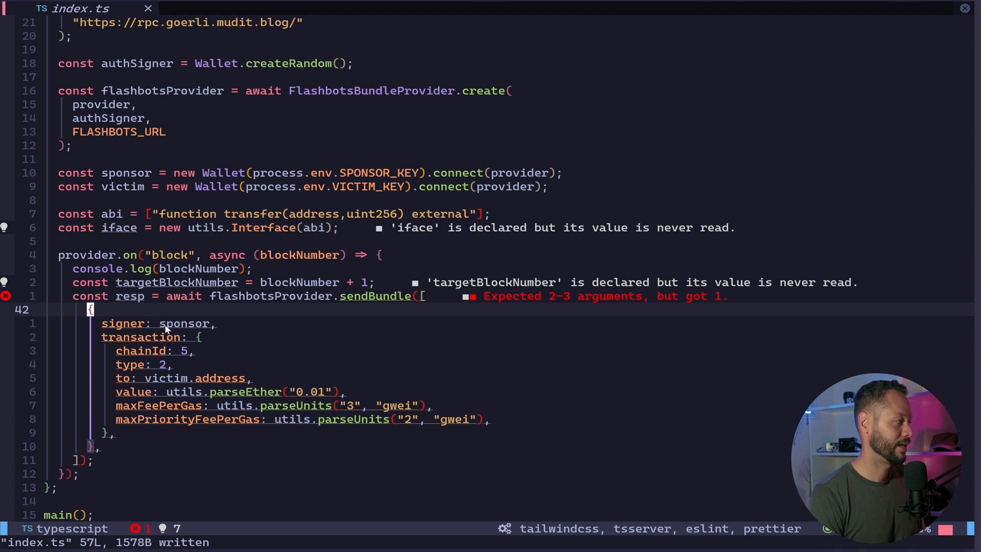
{"action": "mouse_move", "coordinate": [130, 326]}
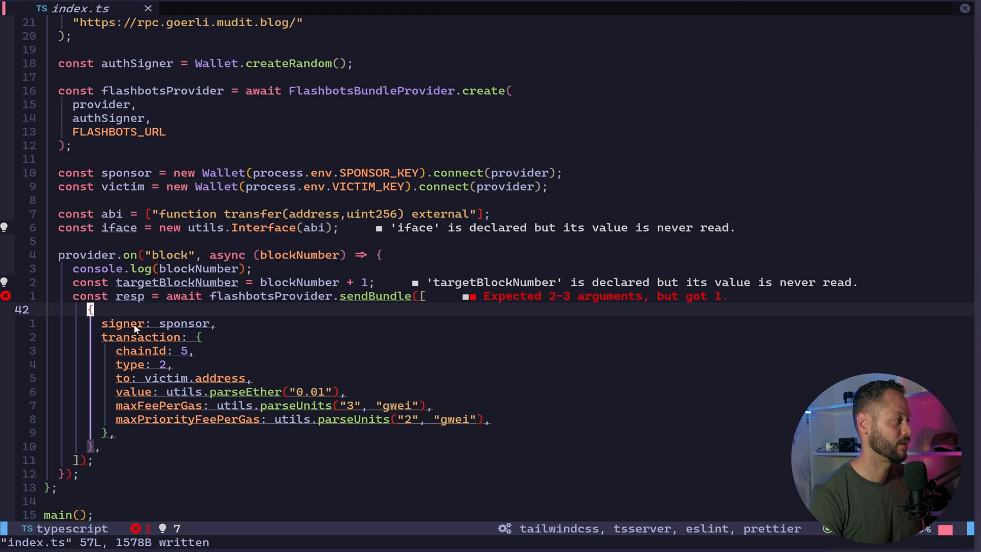
{"action": "mouse_move", "coordinate": [201, 326]}
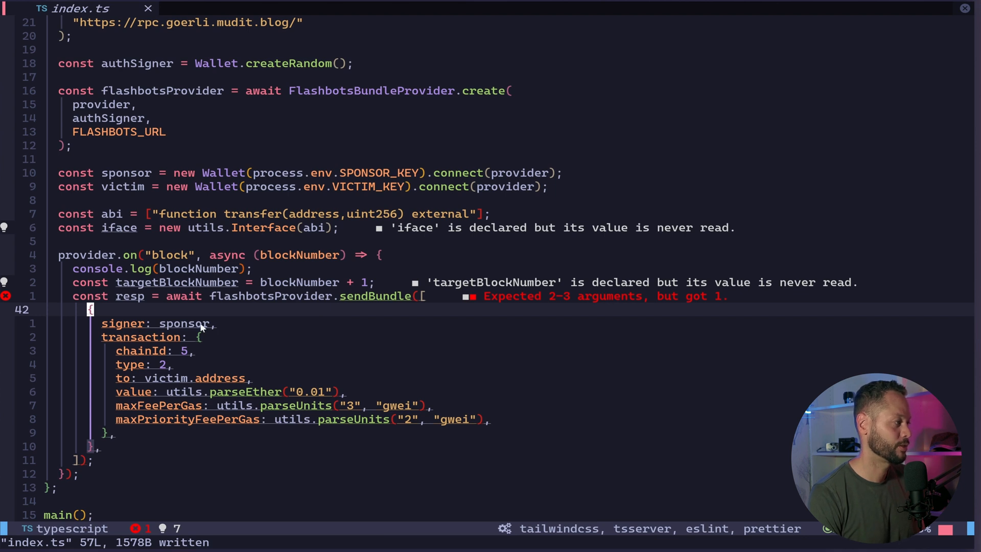
{"action": "mouse_move", "coordinate": [262, 348]}
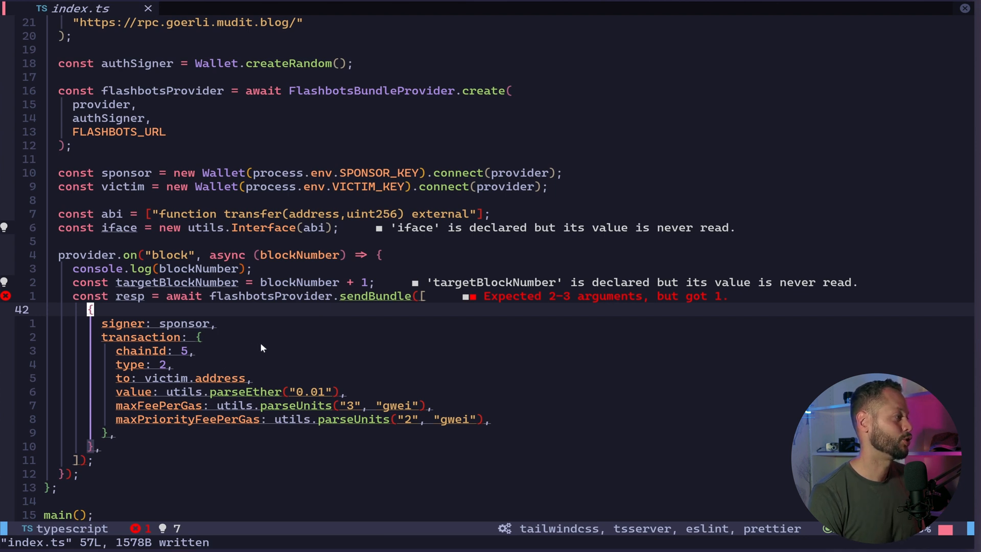
{"action": "mouse_move", "coordinate": [253, 369]}
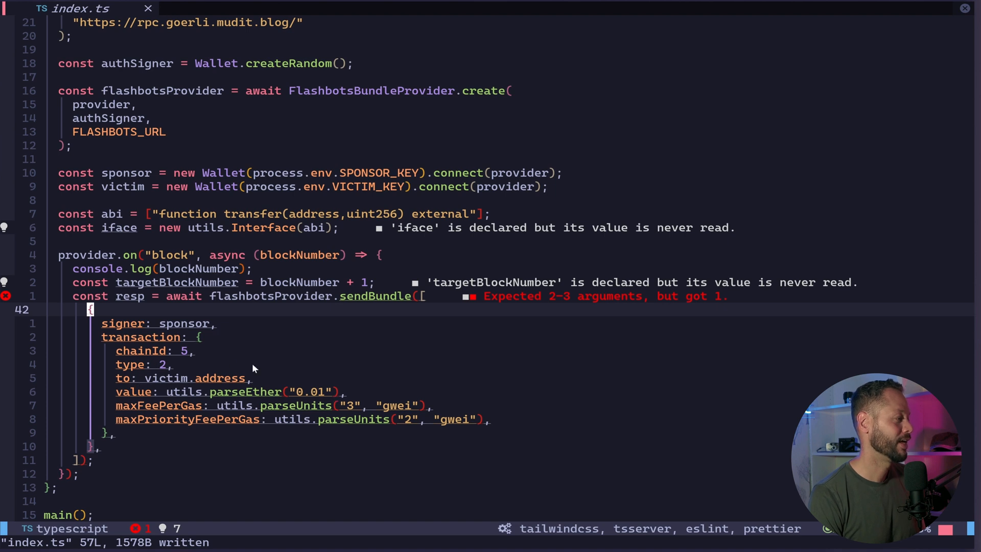
{"action": "mouse_move", "coordinate": [394, 365]}
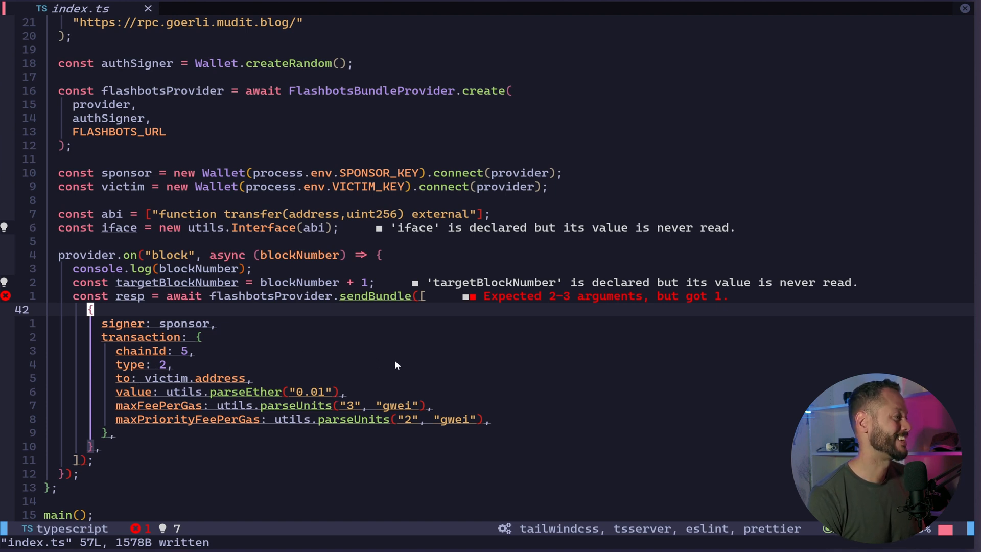
{"action": "mouse_move", "coordinate": [165, 343]}
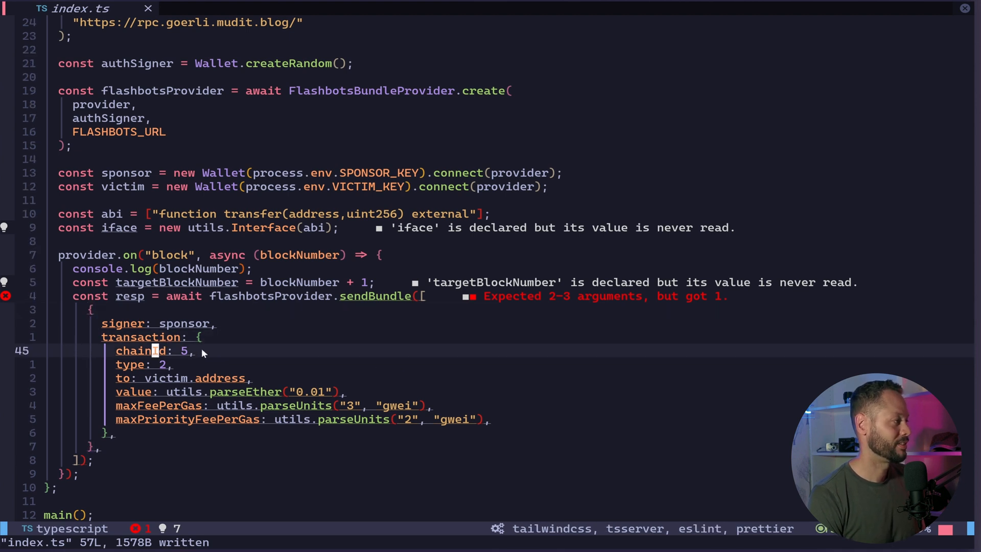
{"action": "mouse_move", "coordinate": [187, 356]}
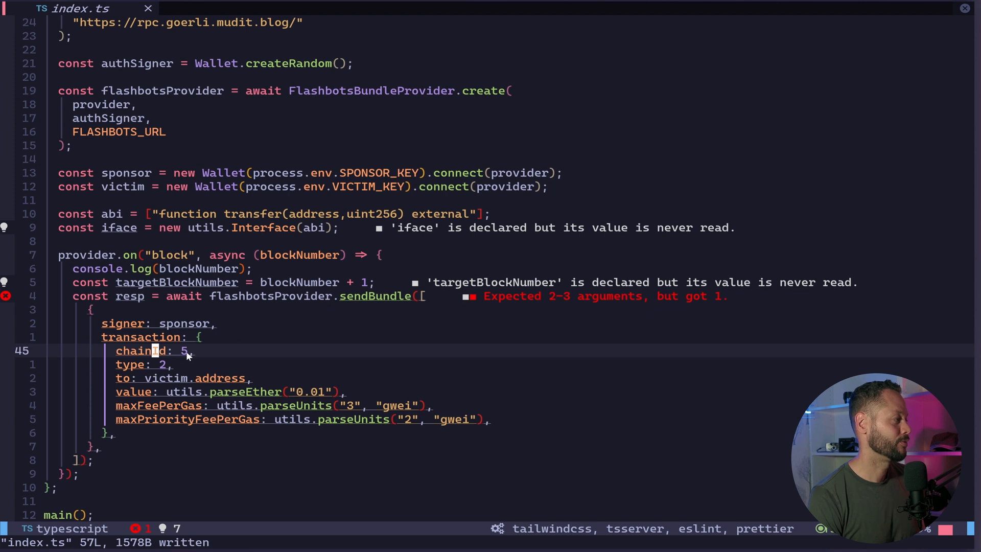
{"action": "mouse_move", "coordinate": [277, 348]}
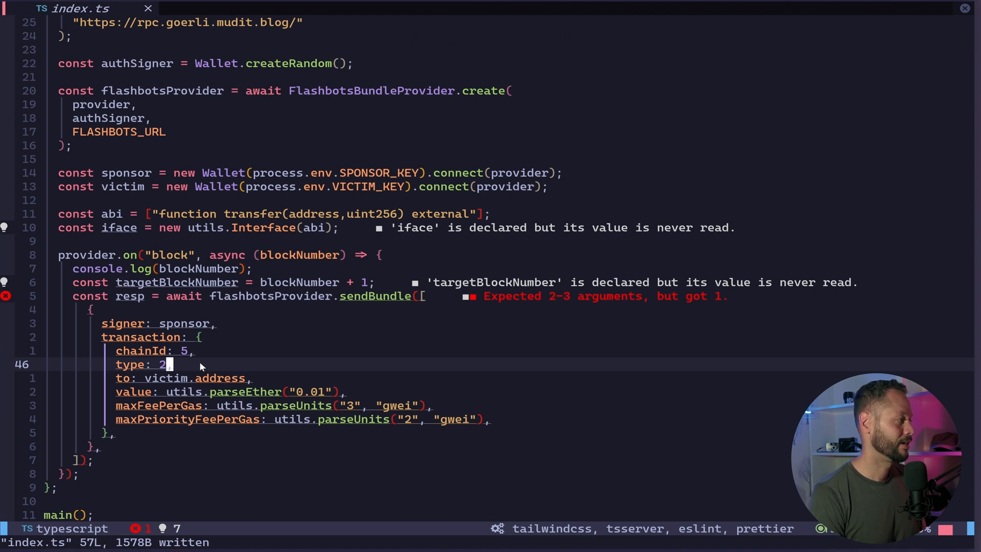
{"action": "mouse_move", "coordinate": [157, 412]}
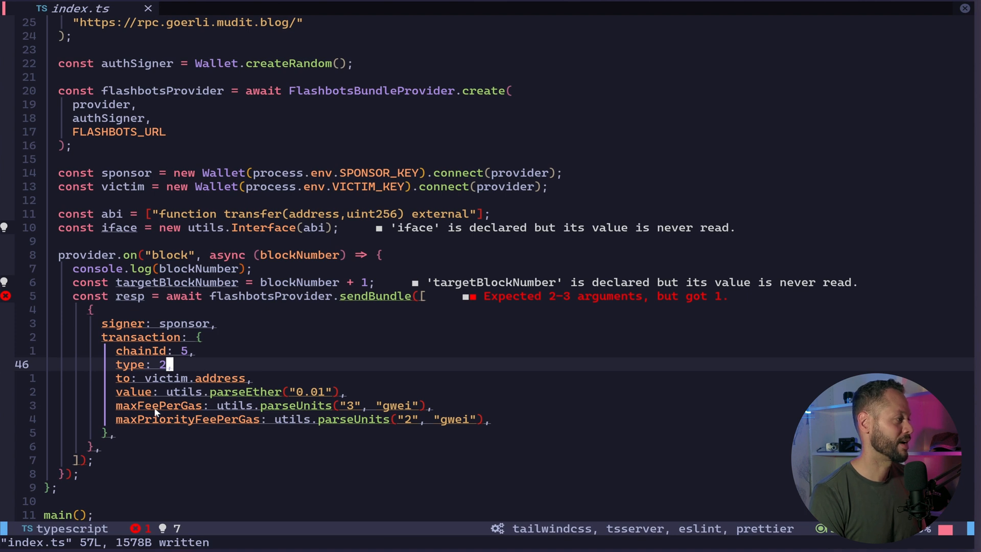
{"action": "mouse_move", "coordinate": [237, 426]}
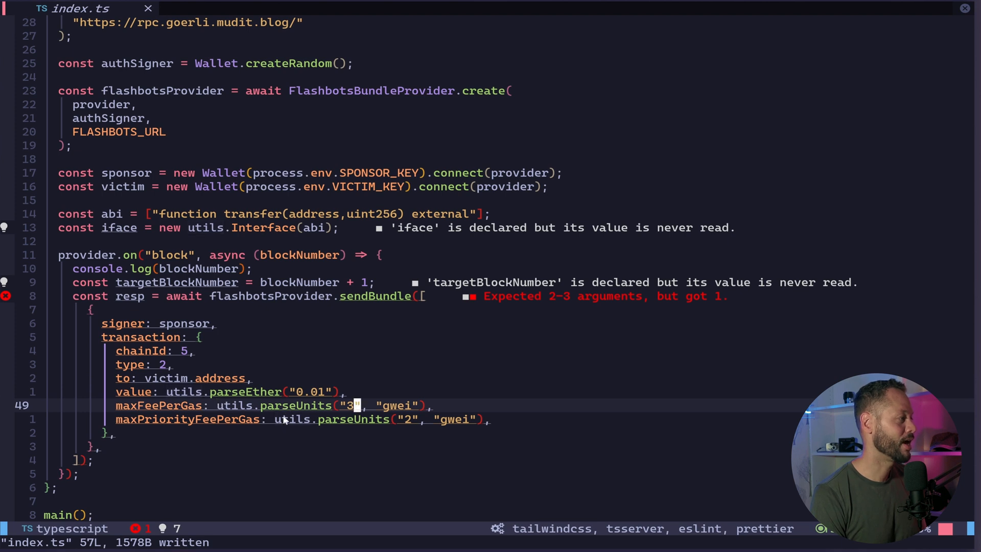
{"action": "mouse_move", "coordinate": [407, 429]}
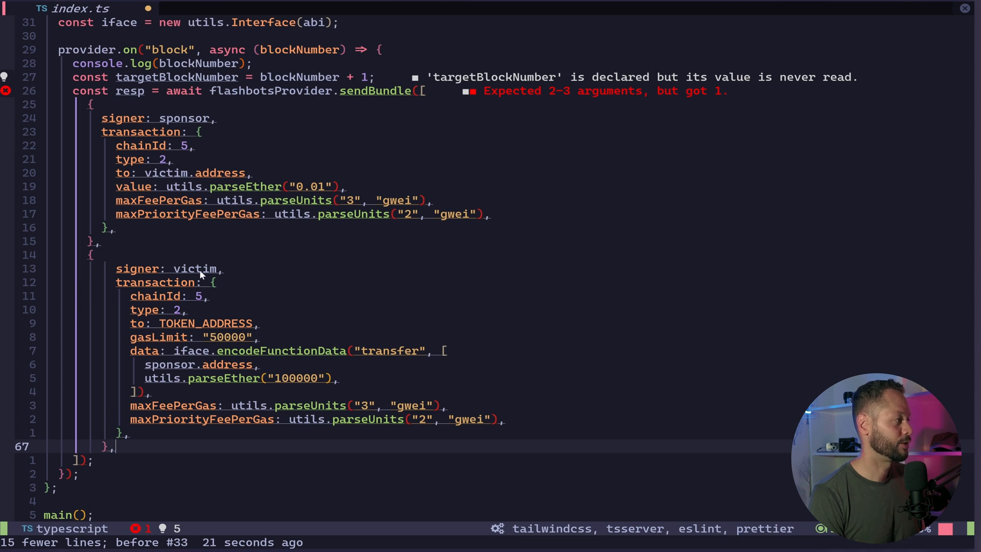
{"action": "mouse_move", "coordinate": [209, 276]}
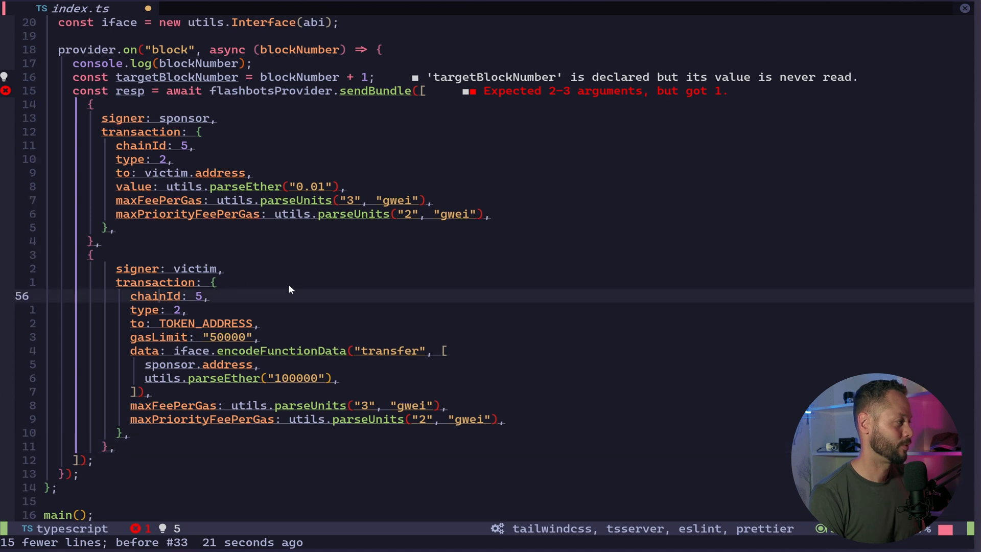
{"action": "mouse_move", "coordinate": [198, 311]}
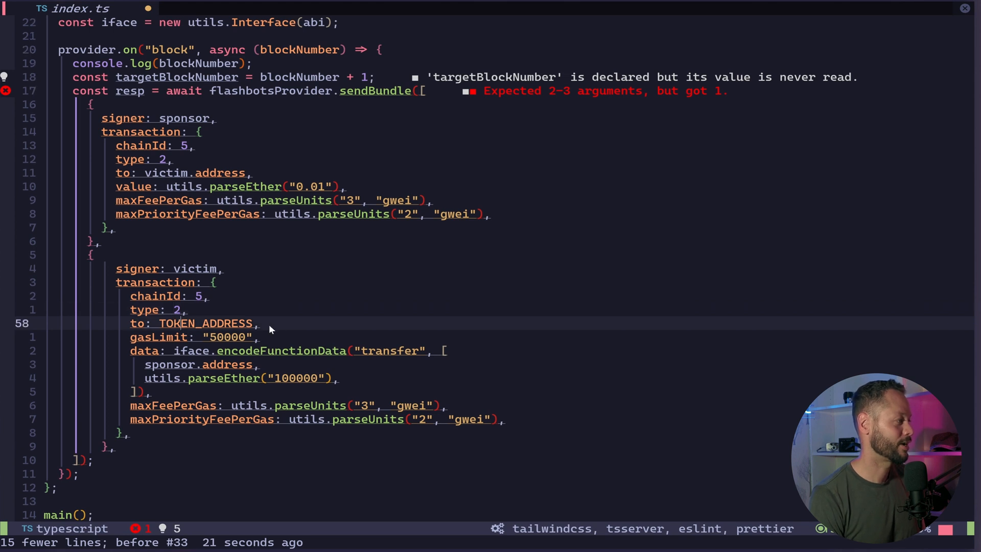
{"action": "mouse_move", "coordinate": [257, 329]}
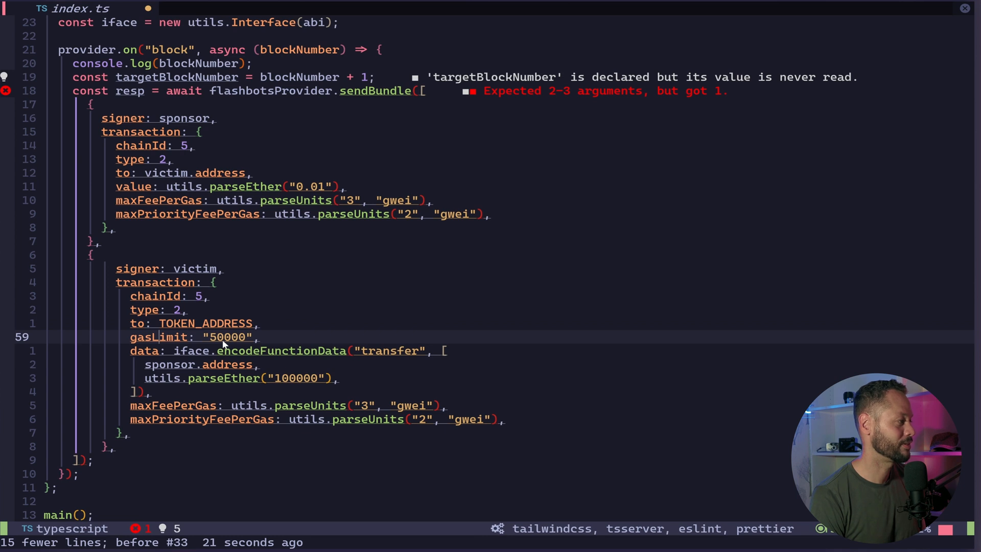
{"action": "mouse_move", "coordinate": [231, 343]}
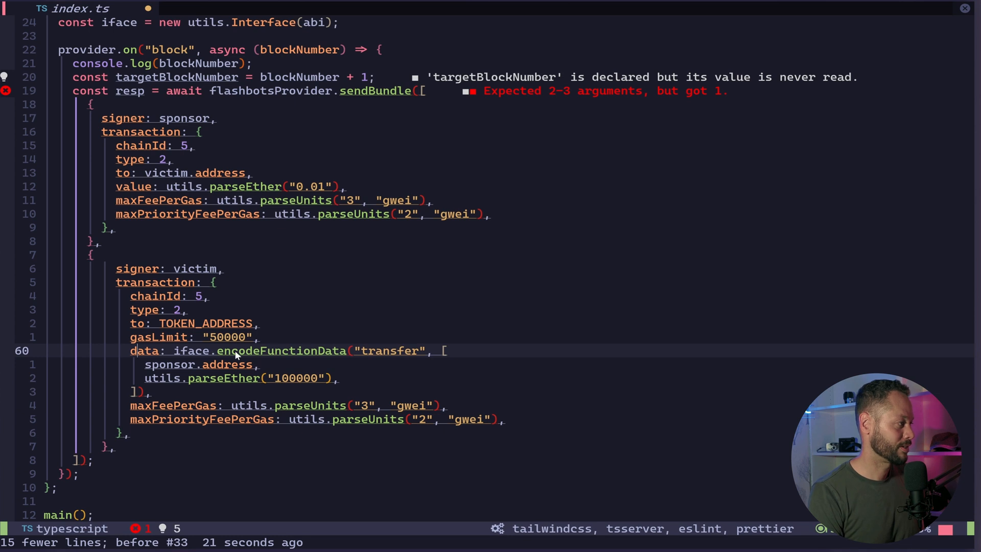
{"action": "mouse_move", "coordinate": [511, 353]}
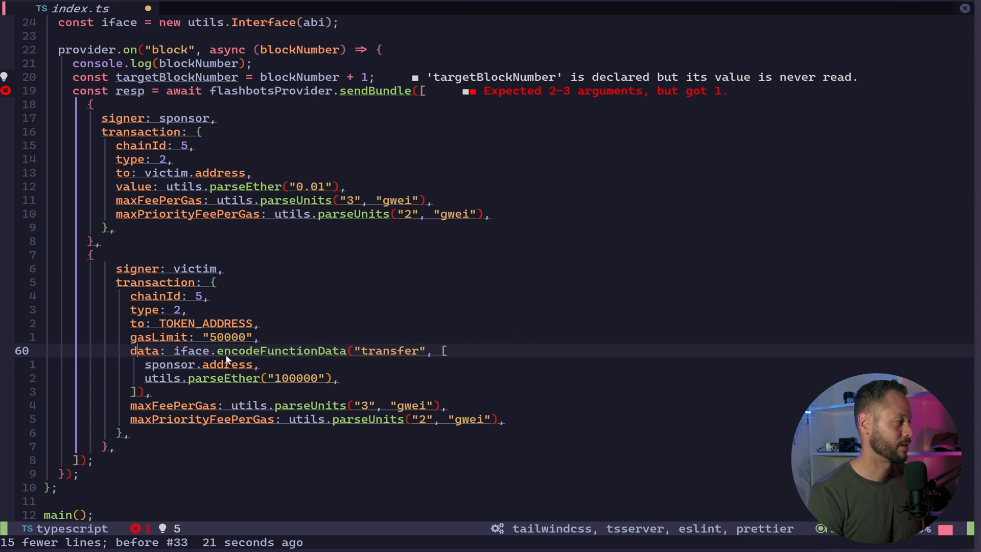
{"action": "mouse_move", "coordinate": [178, 373]}
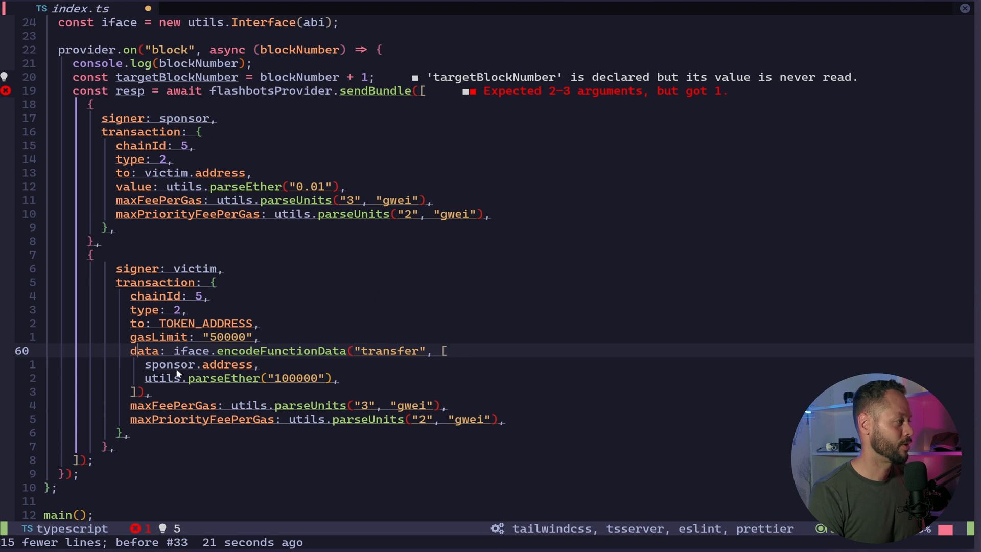
{"action": "mouse_move", "coordinate": [230, 373]}
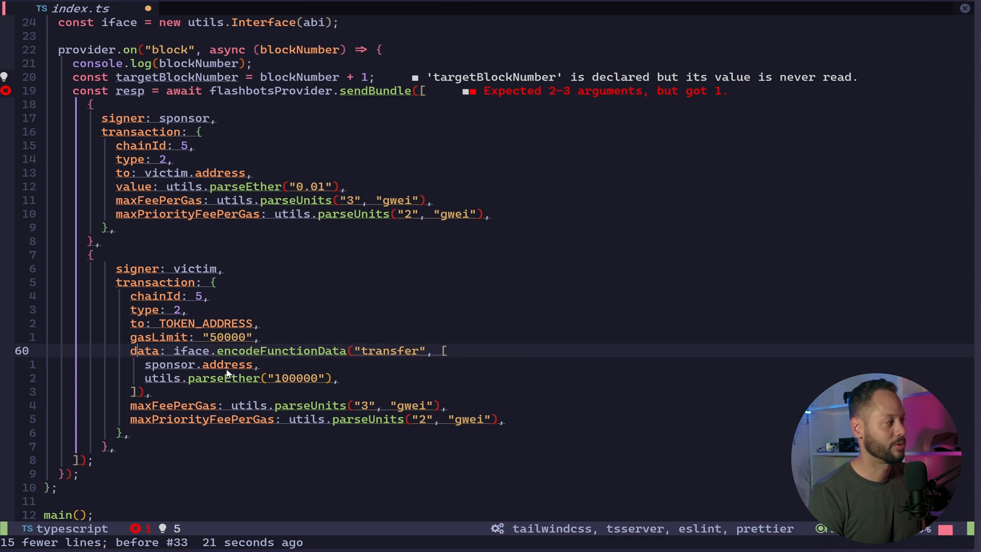
- Append a 0 so the transfer amount reads 1000000
{"action": "type", "text": "0"}
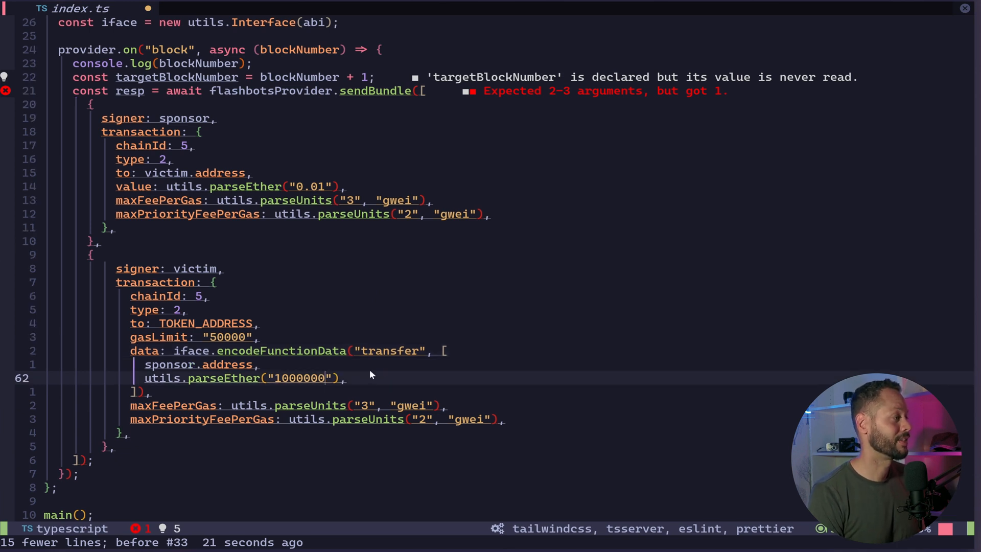
{"action": "mouse_move", "coordinate": [281, 385]}
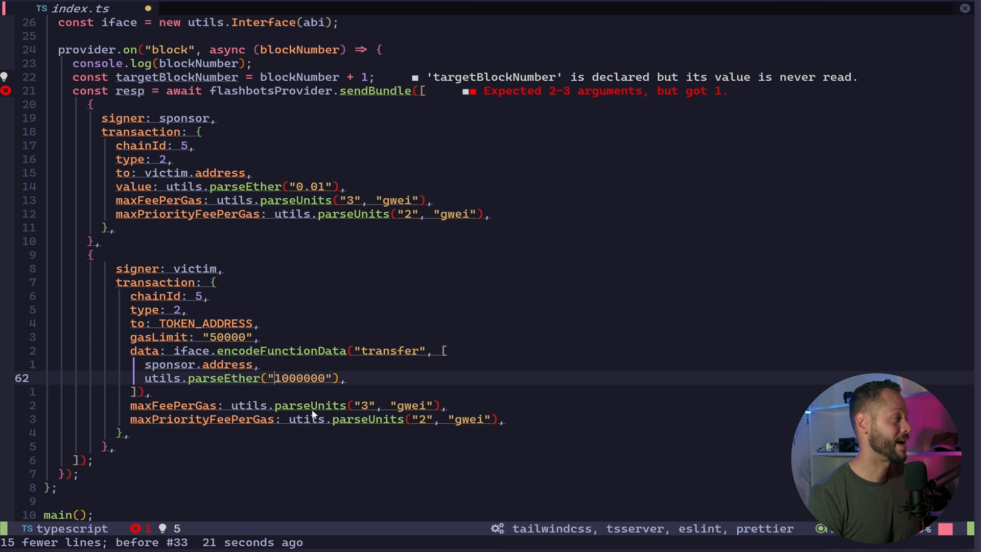
{"action": "mouse_move", "coordinate": [342, 429]}
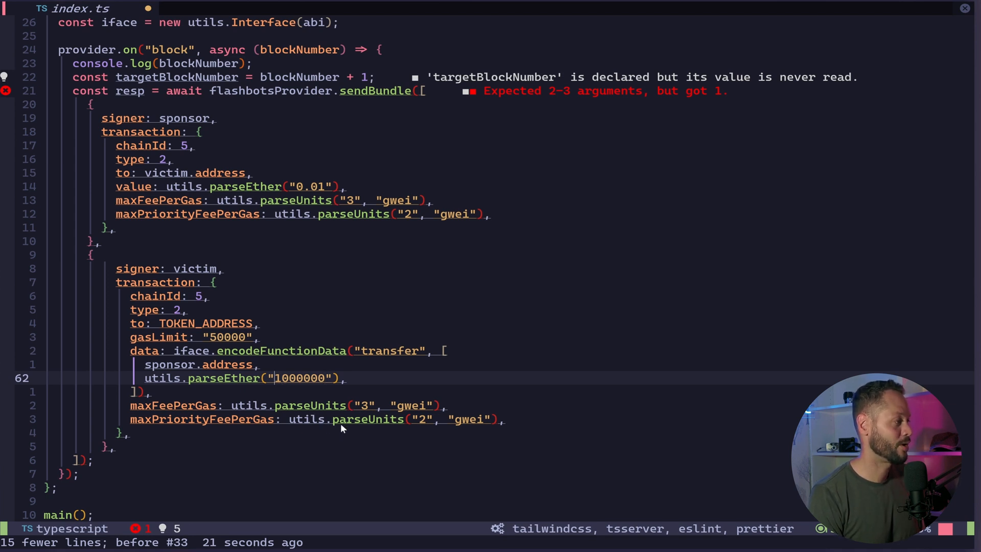
- Save and reformat, add const resolution = await resp.wait(), then save the finished script
{"action": "key", "text": "ctrl+s"}
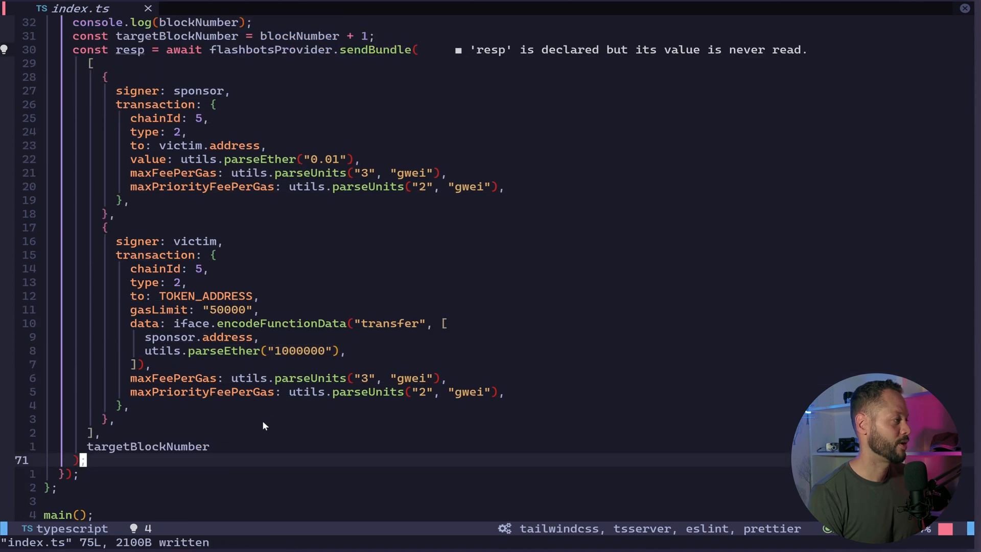
{"action": "mouse_move", "coordinate": [173, 445]}
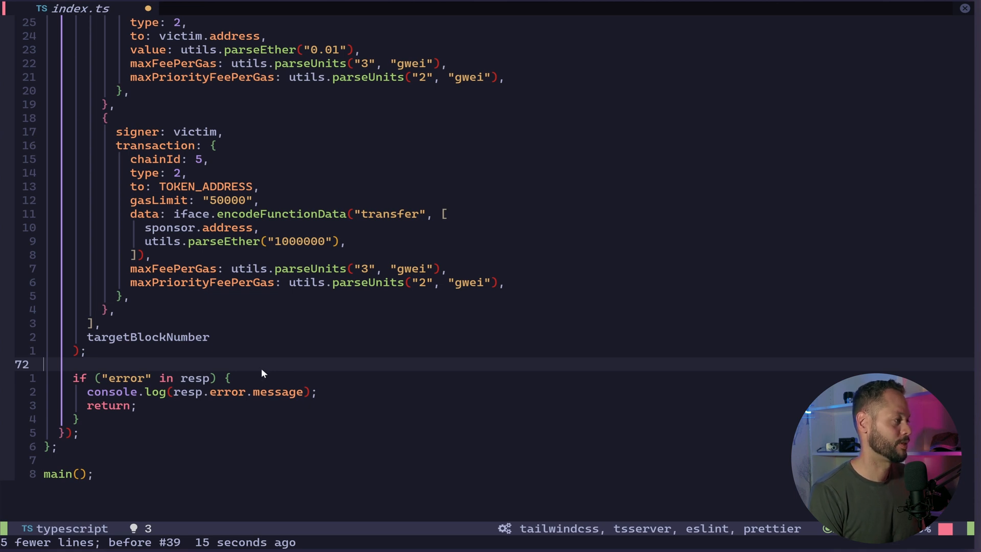
{"action": "mouse_move", "coordinate": [151, 409]}
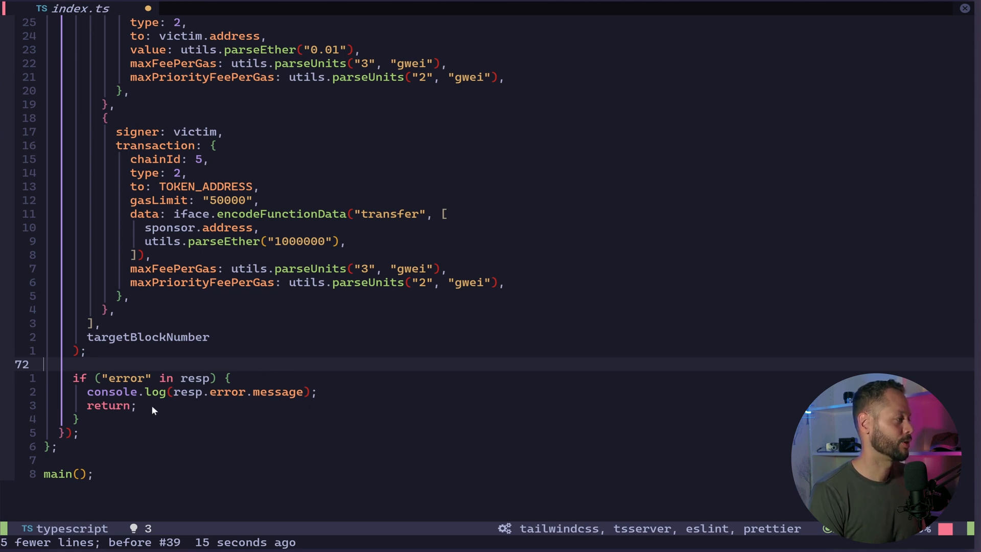
{"action": "type", "text": "const resolution = await resp.wait();"}
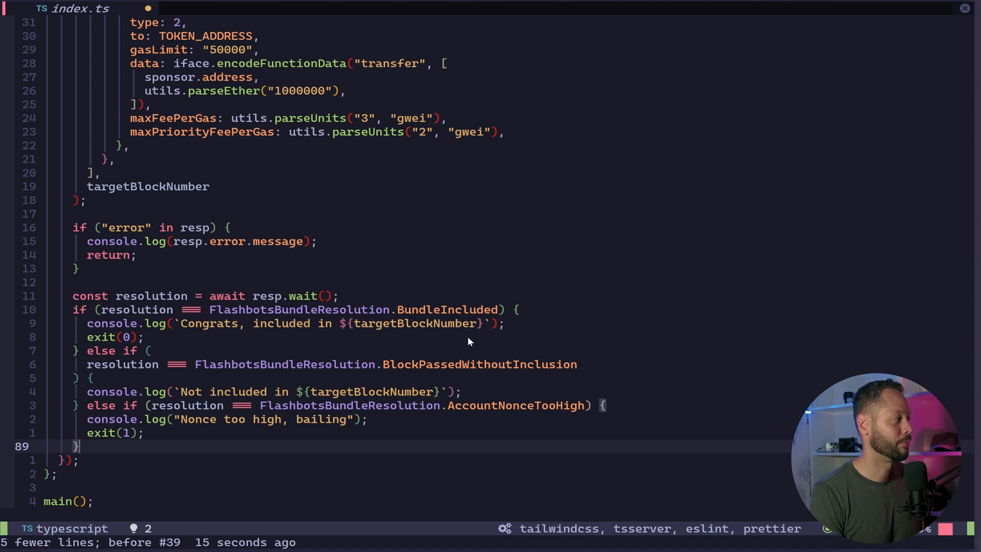
{"action": "mouse_move", "coordinate": [405, 316]}
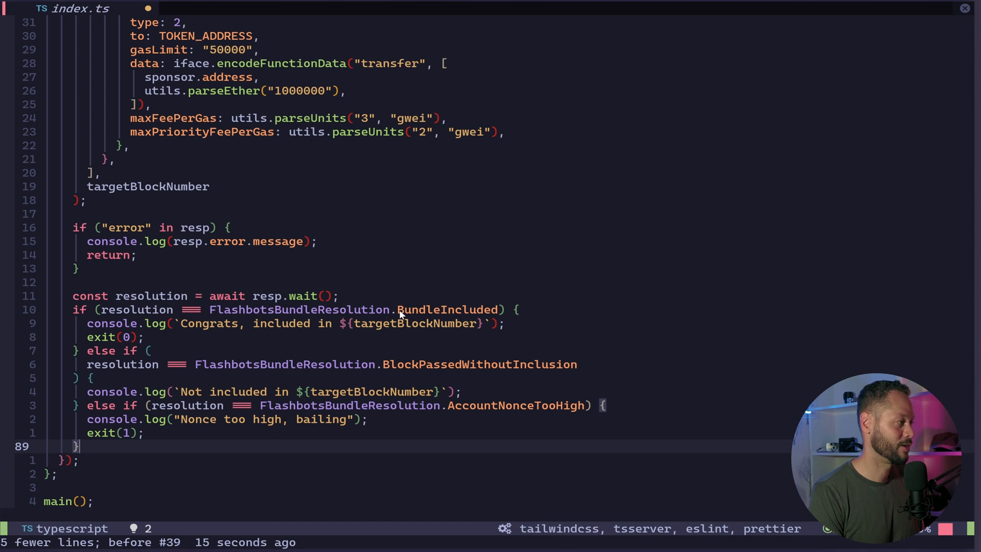
{"action": "mouse_move", "coordinate": [137, 340]}
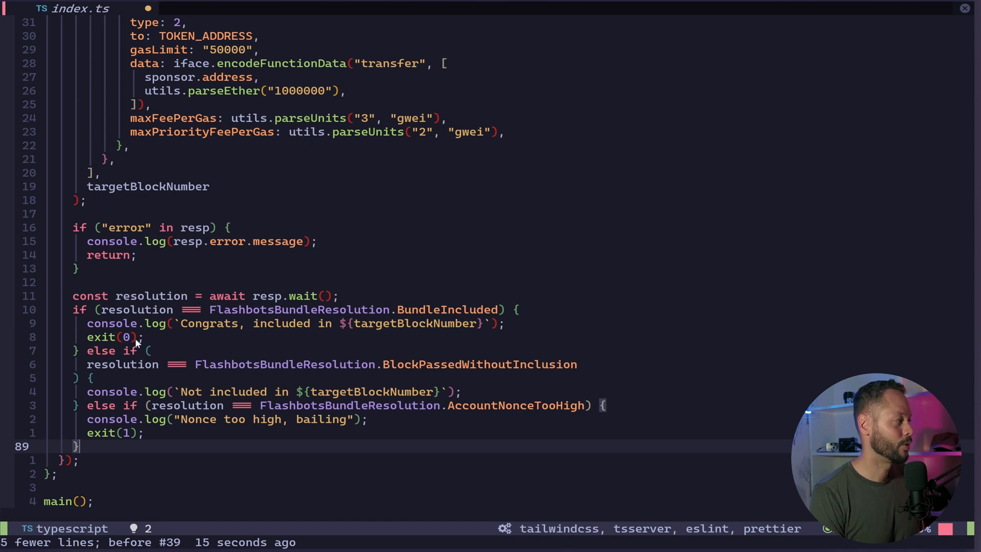
{"action": "mouse_move", "coordinate": [342, 368]}
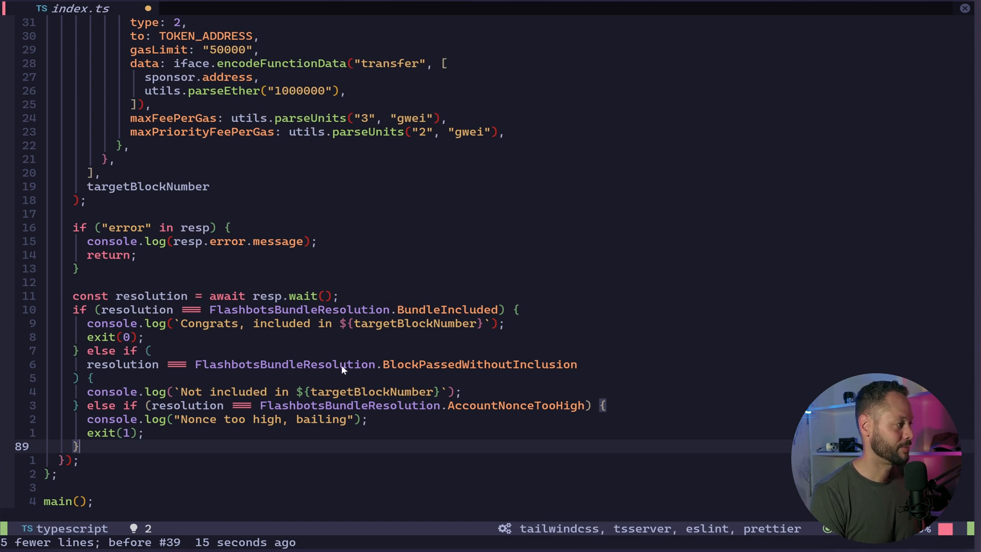
{"action": "mouse_move", "coordinate": [313, 392]}
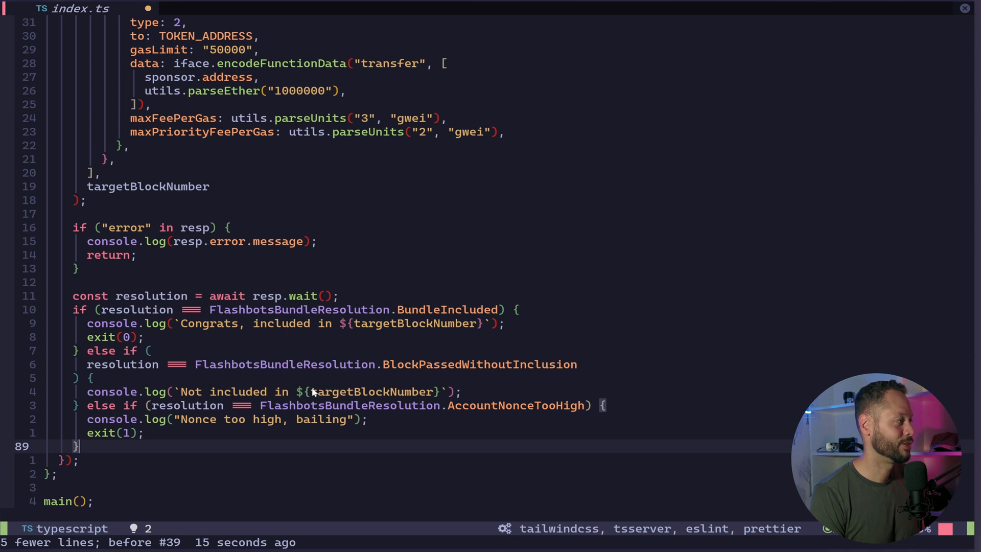
{"action": "mouse_move", "coordinate": [313, 243]}
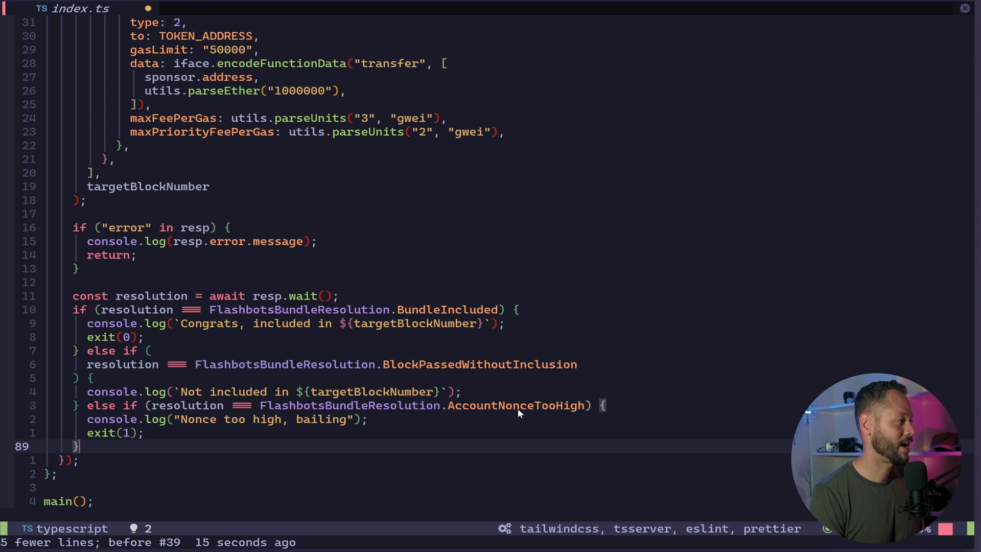
{"action": "key", "text": "ctrl+s"}
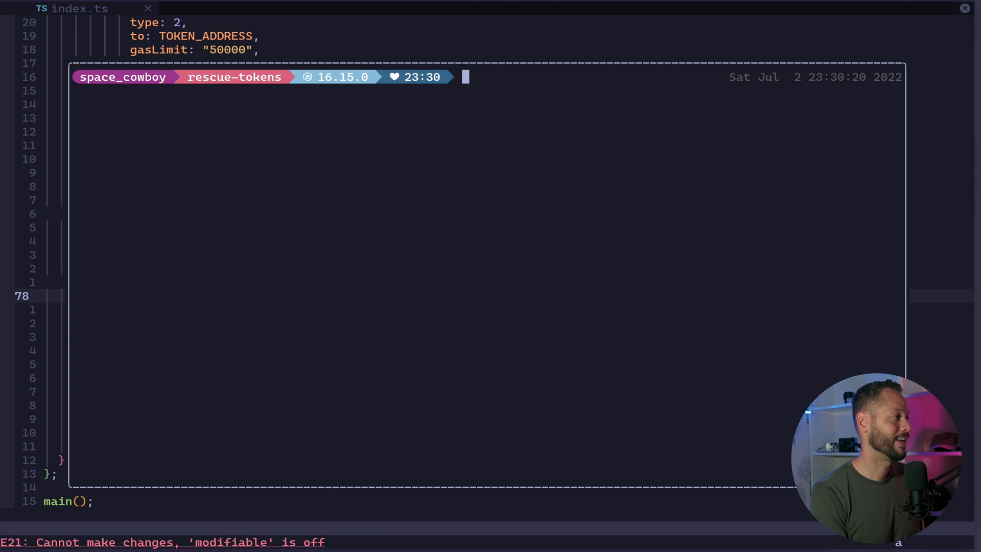
- Run ts-node index.ts in the editor's floating terminal
{"action": "type", "text": "ts-node index.ts"}
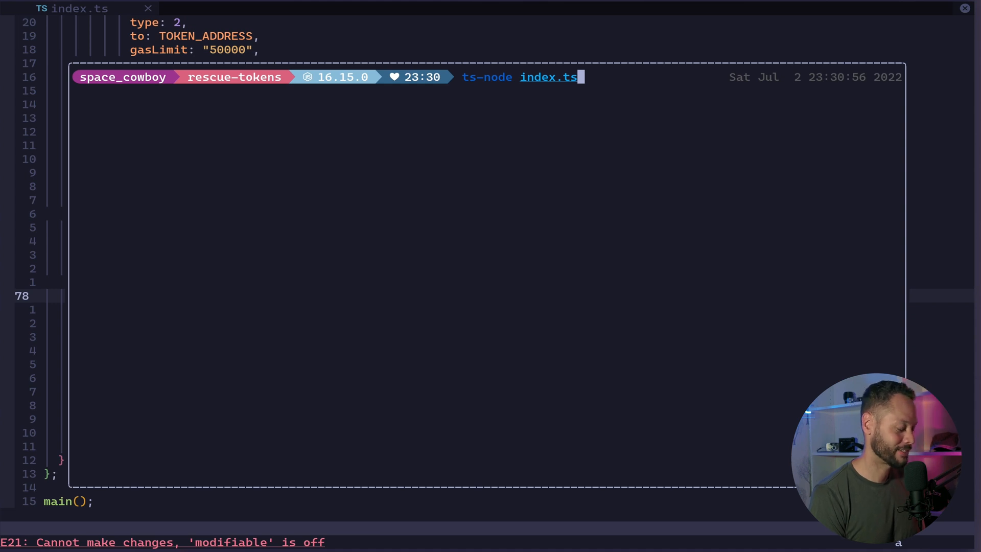
{"action": "key", "text": "Return"}
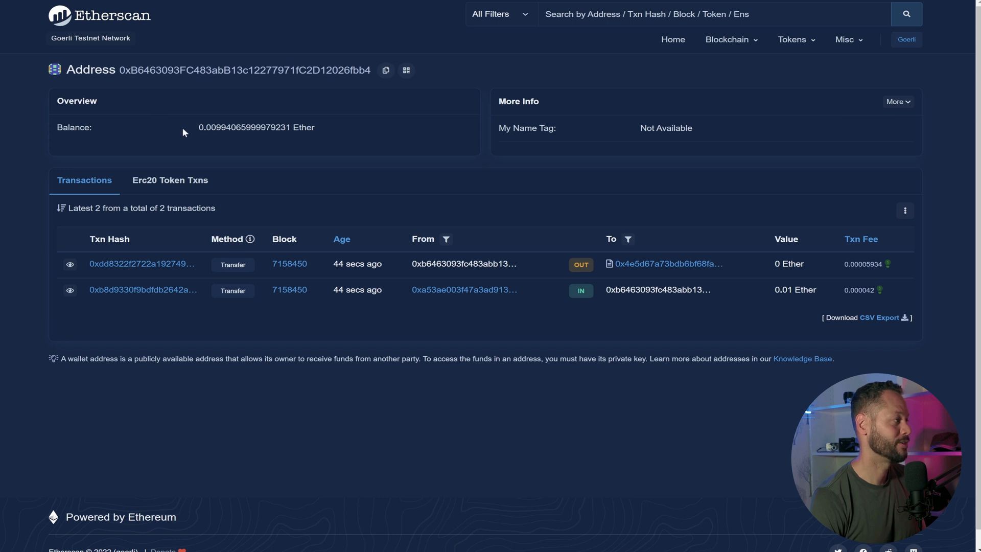
{"action": "mouse_move", "coordinate": [279, 142]}
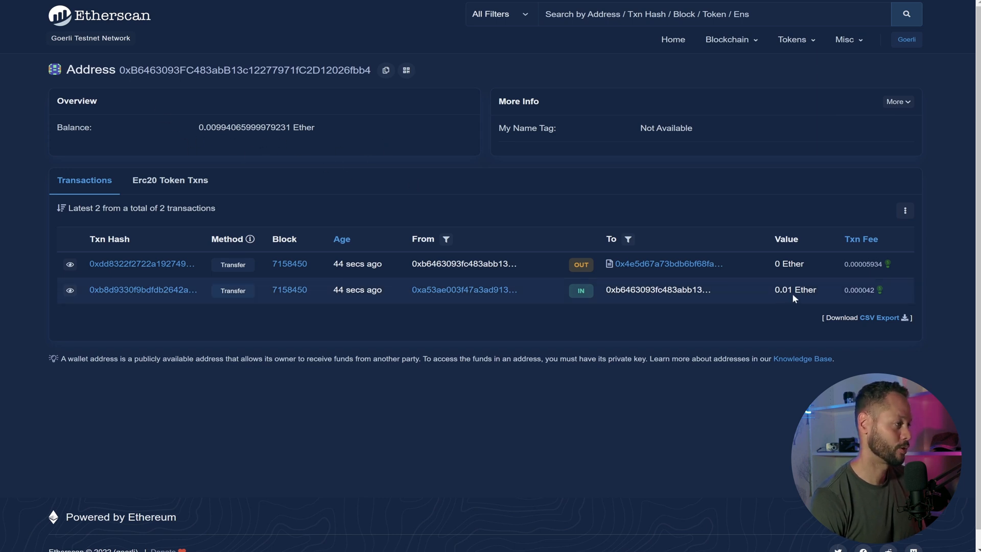
{"action": "mouse_move", "coordinate": [542, 267]}
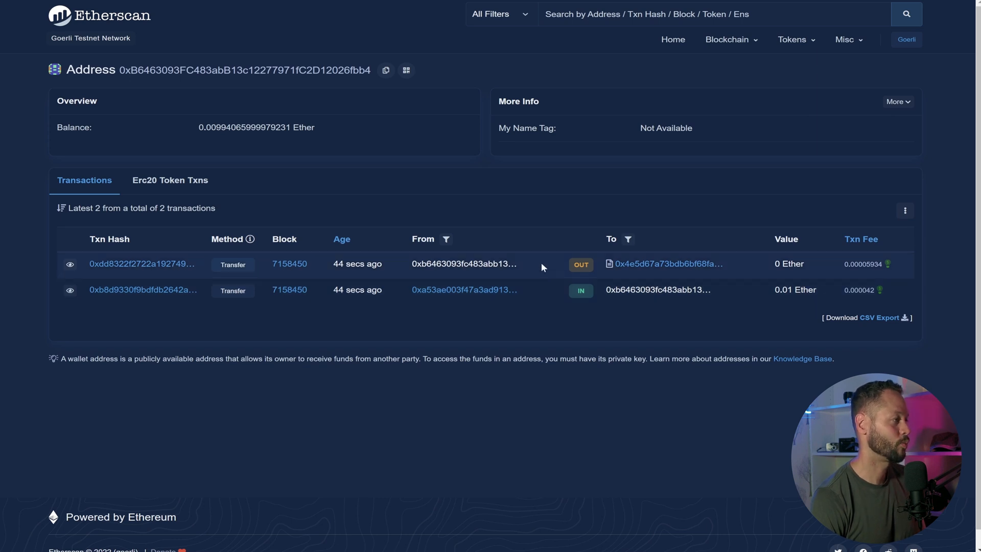
{"action": "mouse_move", "coordinate": [666, 264]}
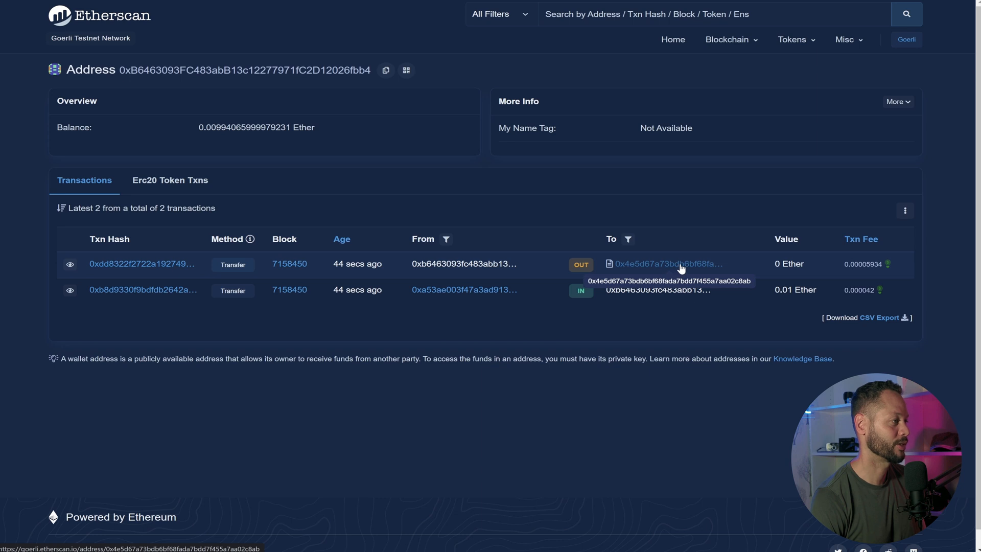
{"action": "left_click", "coordinate": [142, 263]}
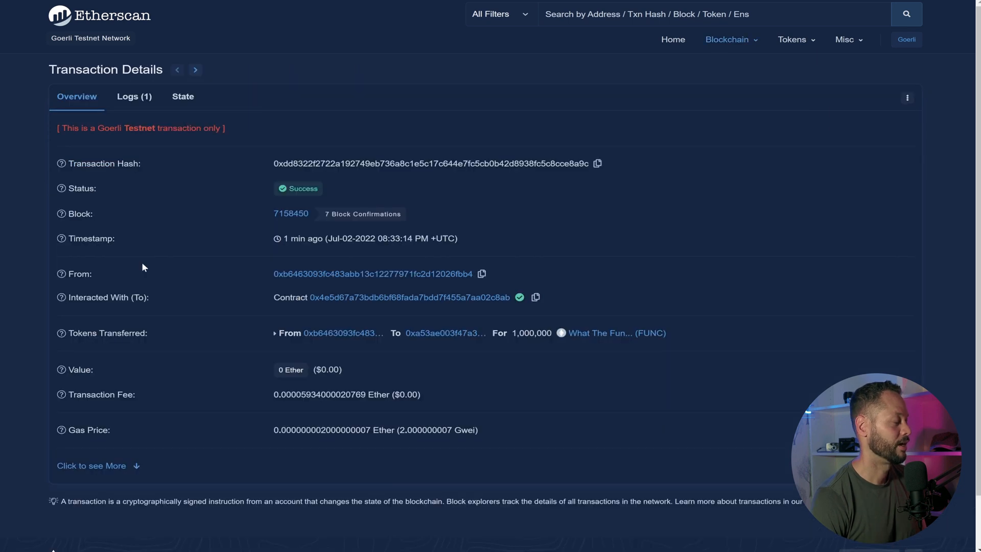
{"action": "mouse_move", "coordinate": [253, 298]}
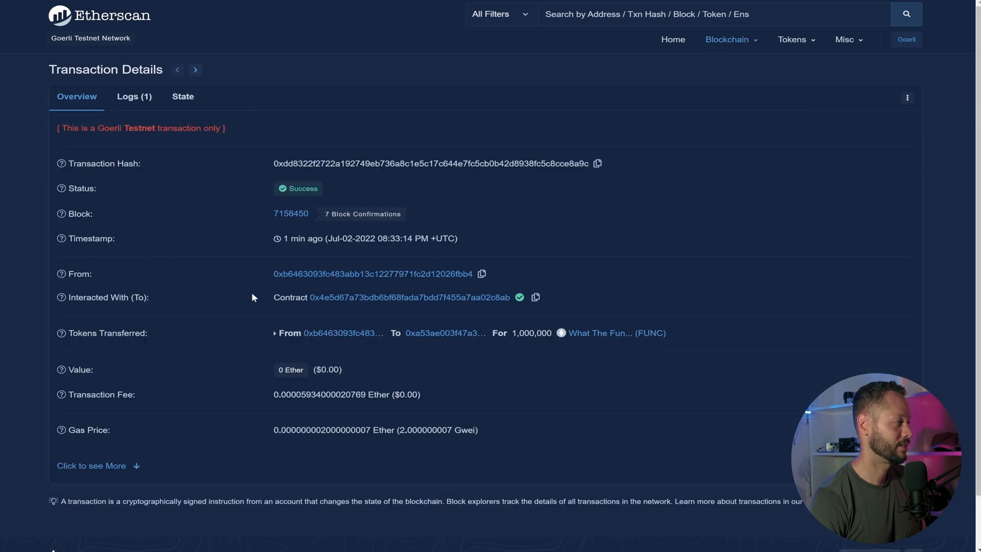
{"action": "mouse_move", "coordinate": [637, 342]}
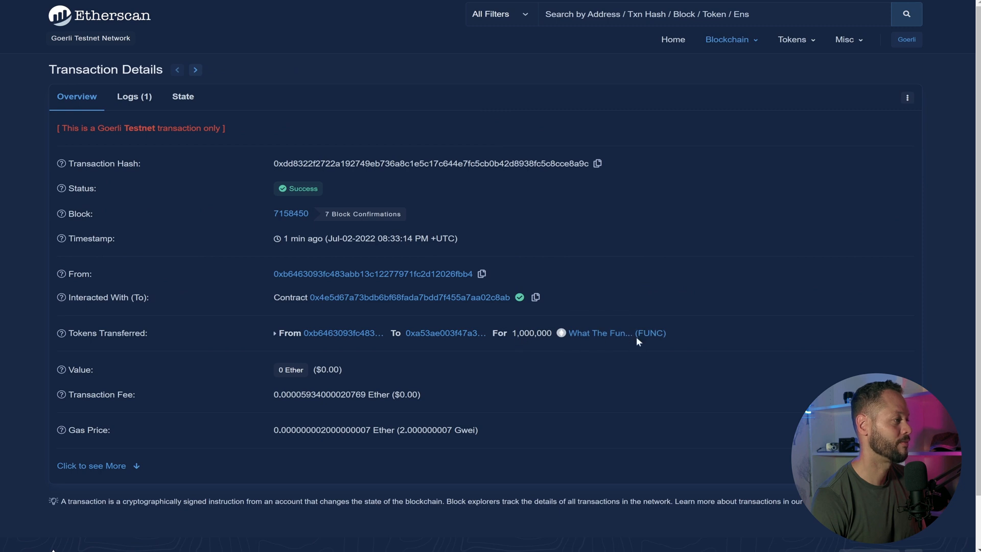
{"action": "mouse_move", "coordinate": [445, 332]}
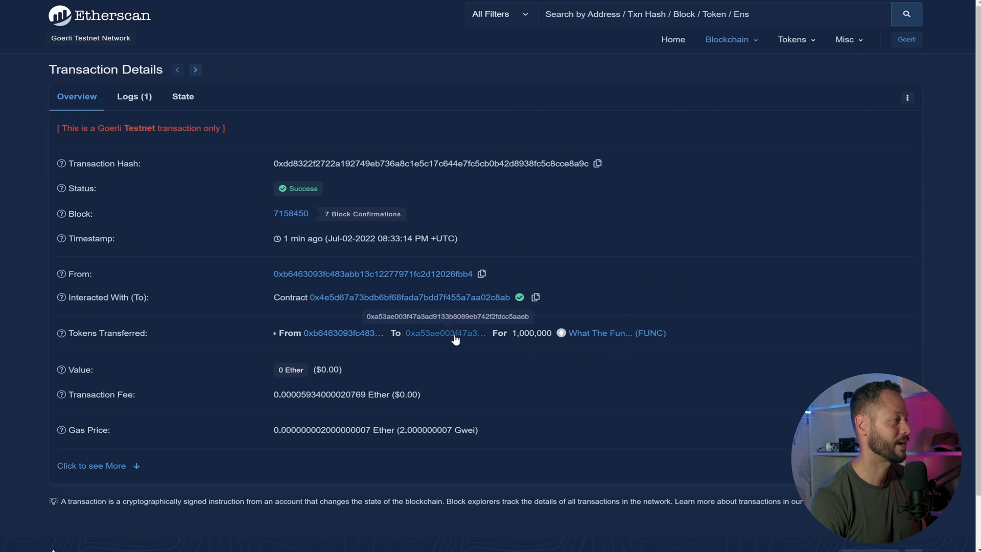
{"action": "mouse_move", "coordinate": [564, 390]}
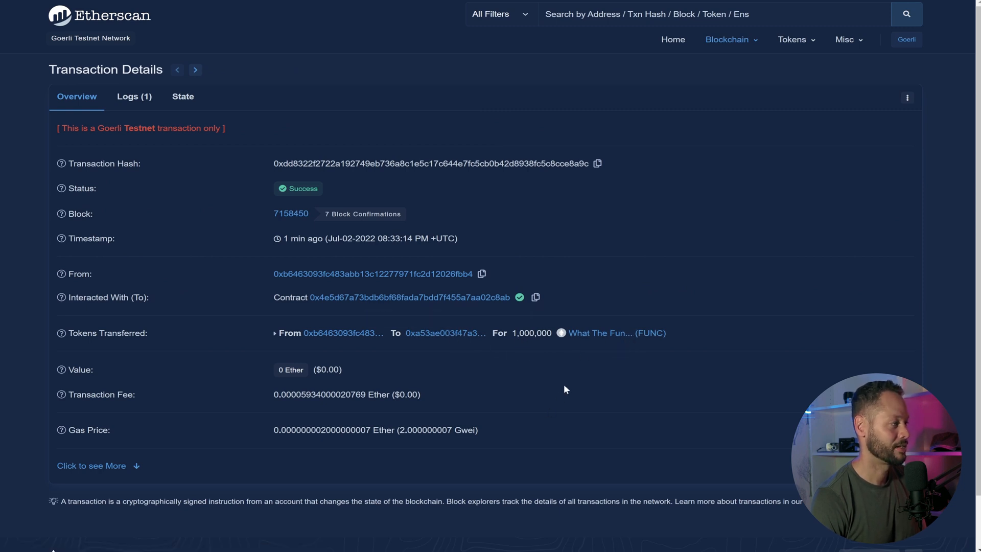
{"action": "left_click", "coordinate": [373, 274]}
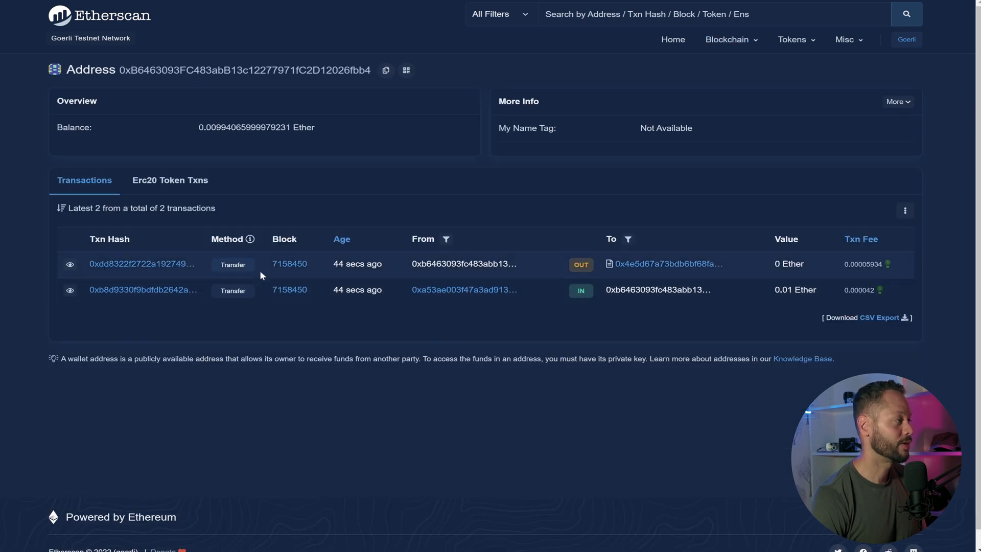
{"action": "mouse_move", "coordinate": [278, 295]}
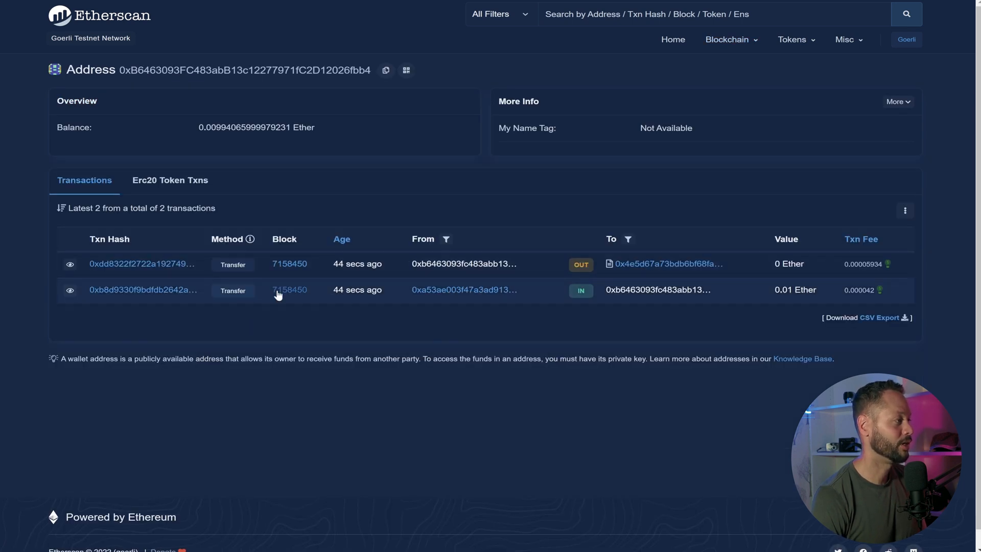